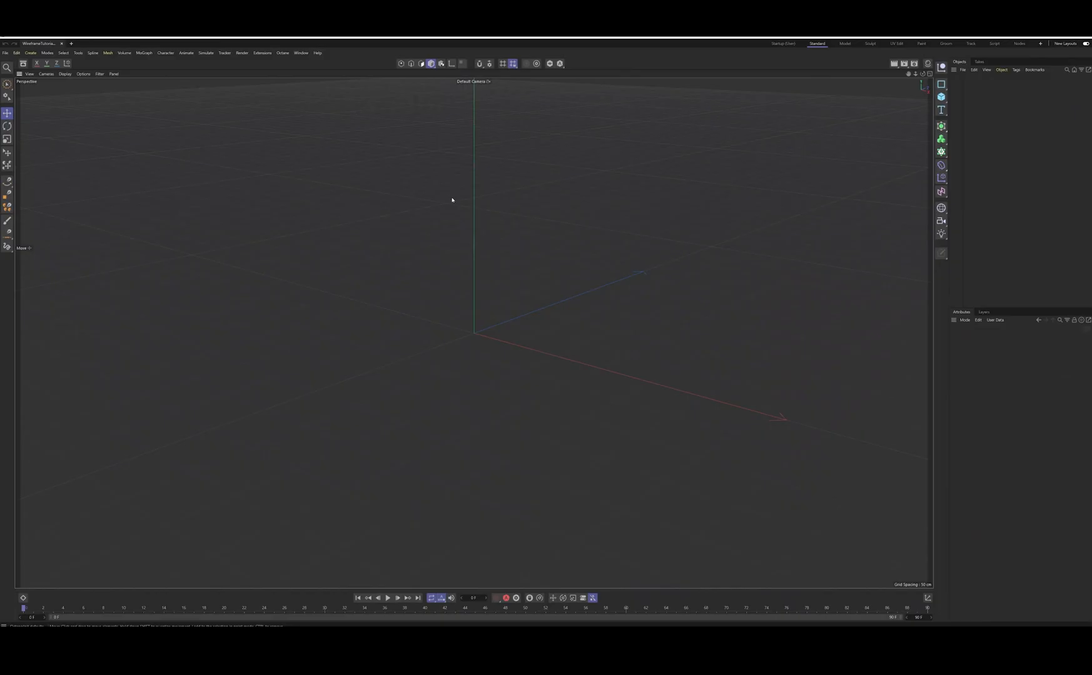
Add a 24-segment sphere and switch the viewport to Gouraud Shading (Lines).
click(940, 86)
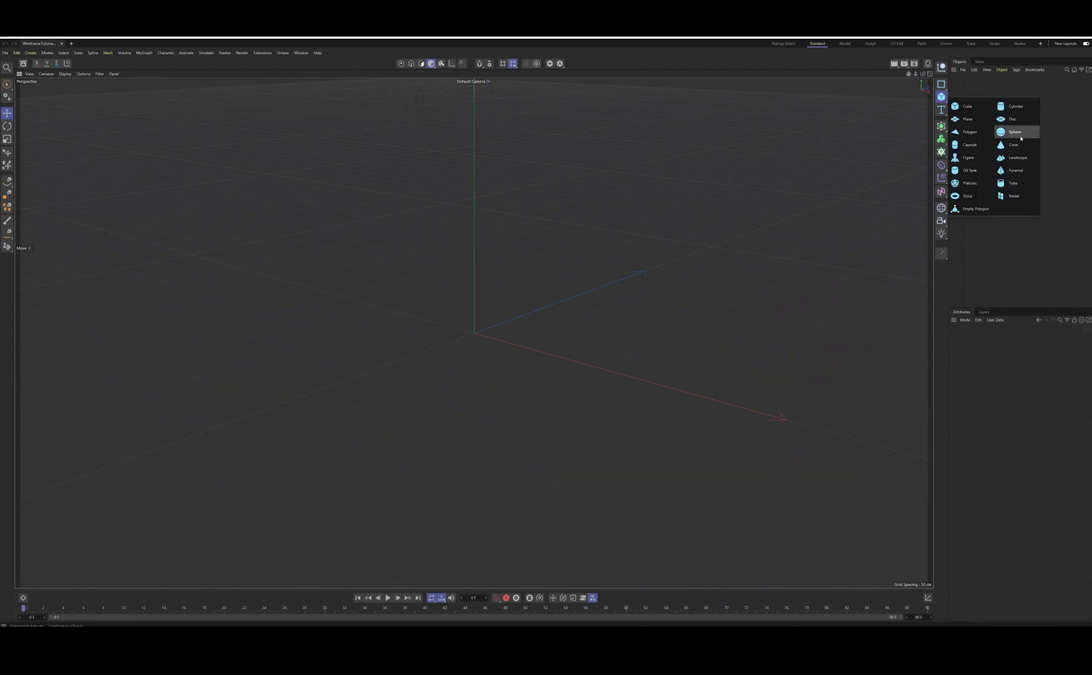
click(1014, 132)
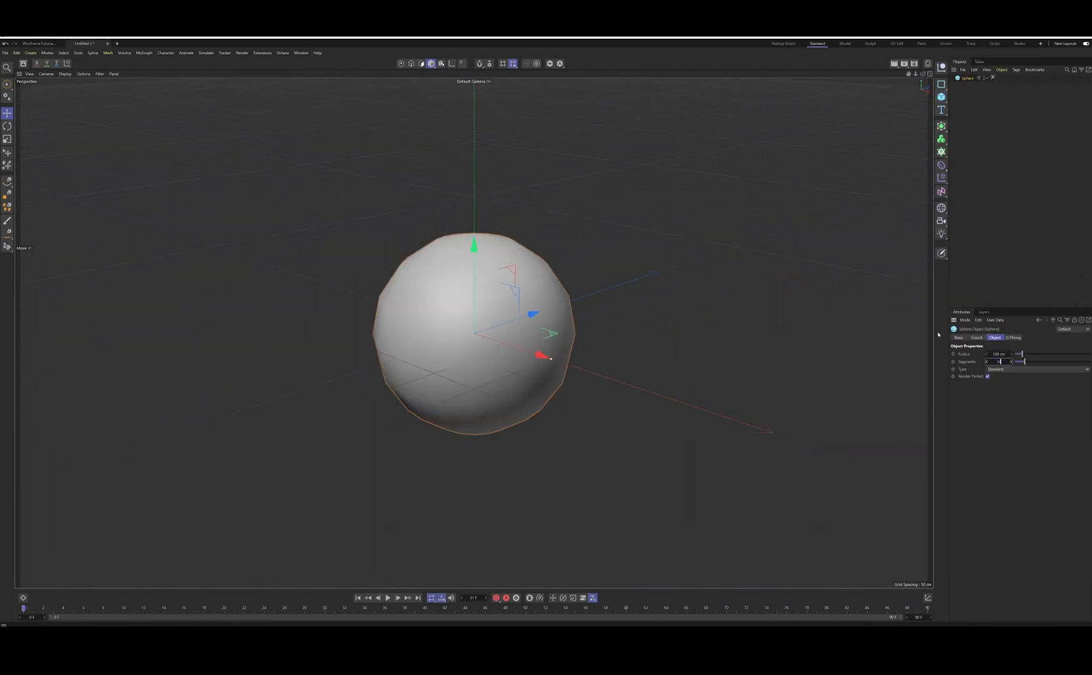
click(64, 74)
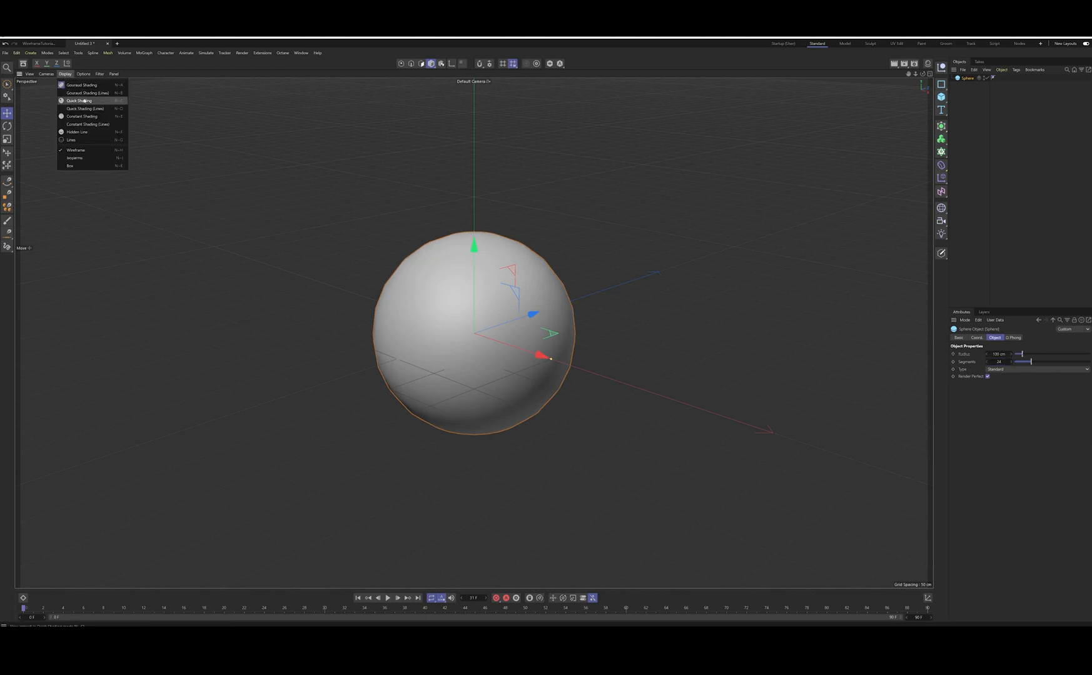
click(84, 93)
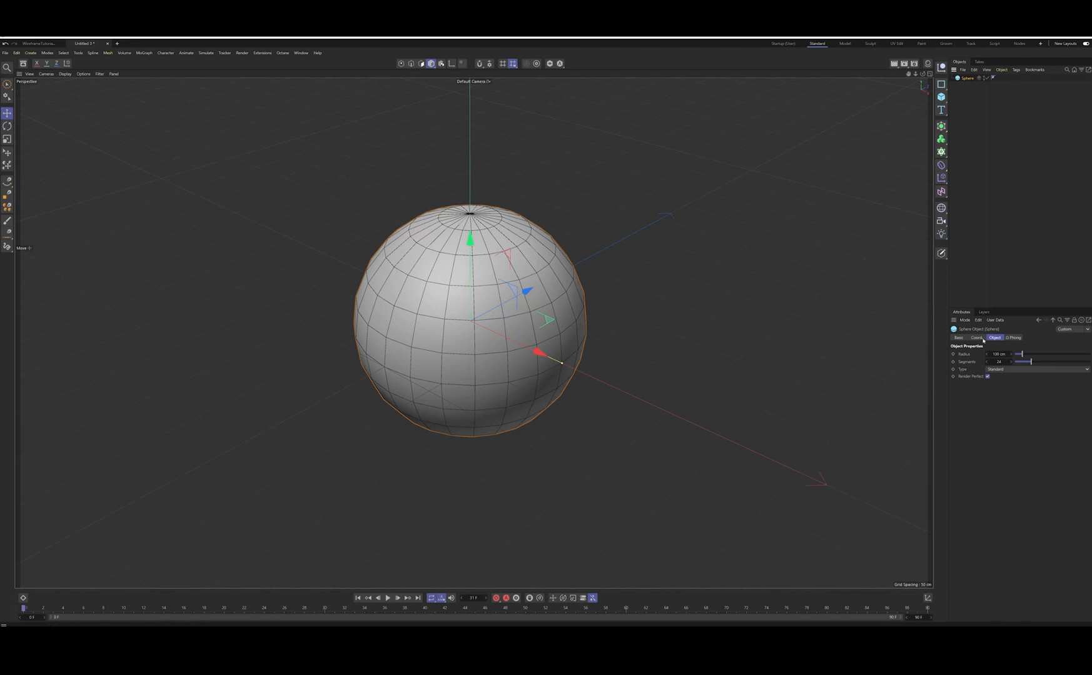
Keyframe the sphere's R.H rotation from 0° to 360° and make both keys linear.
click(976, 338)
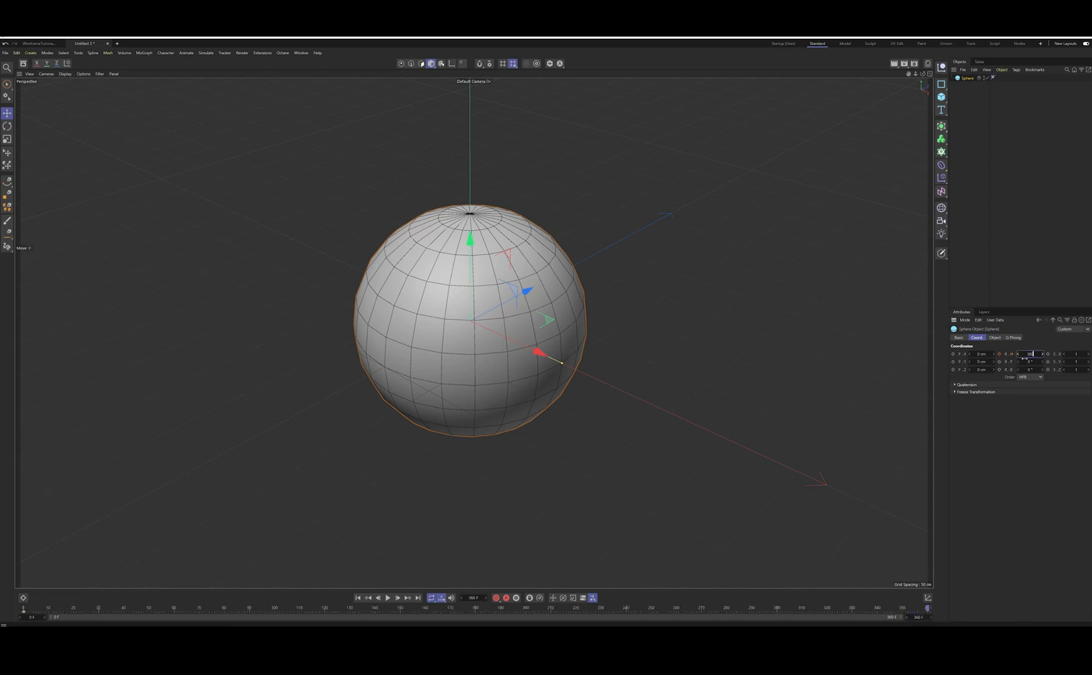
text(360 F)
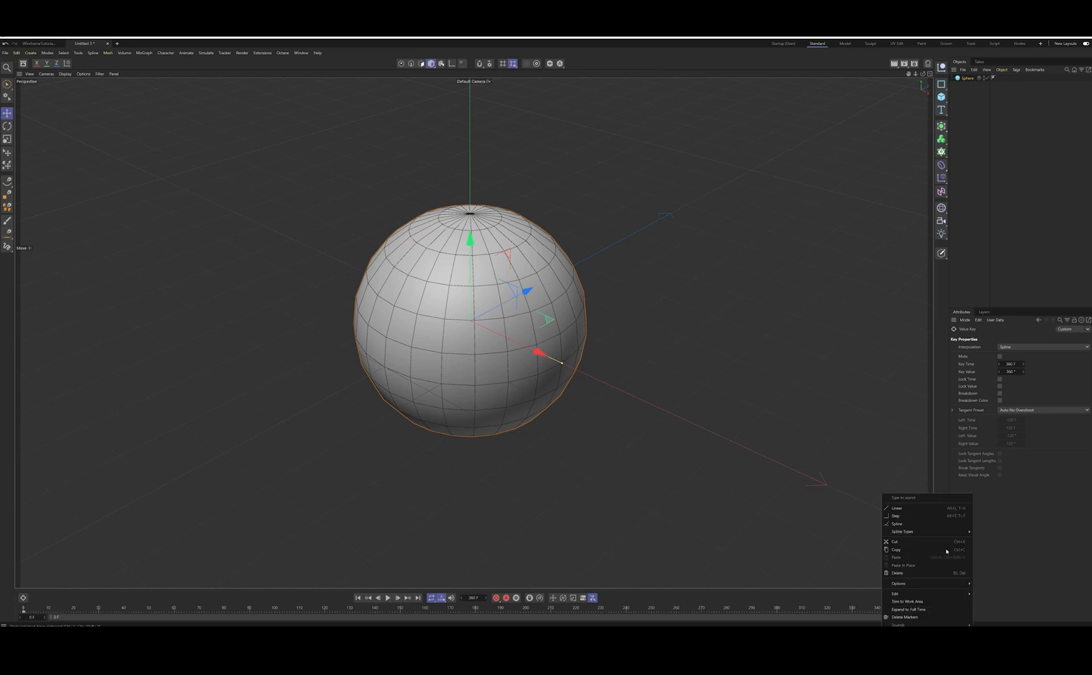
click(897, 508)
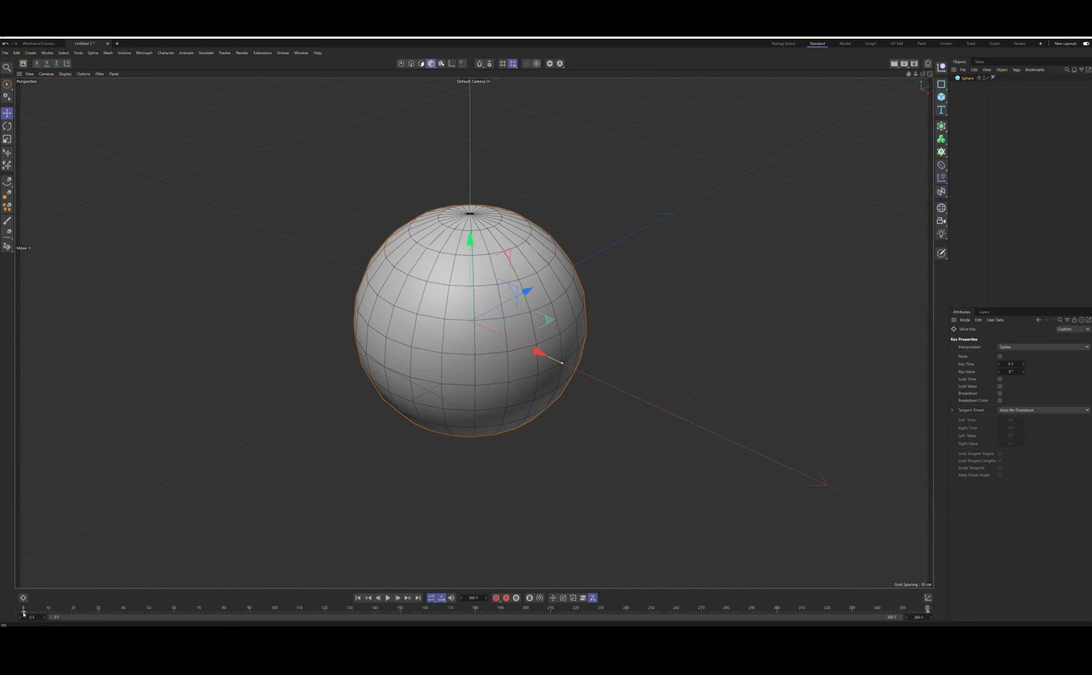
right_click(22, 616)
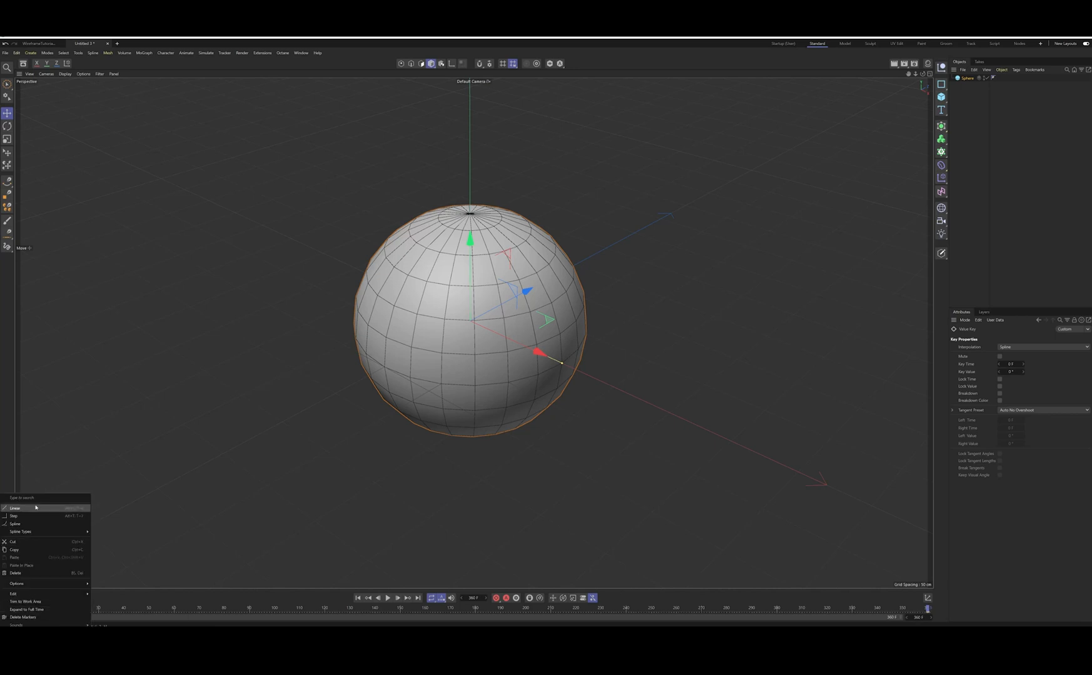
click(14, 508)
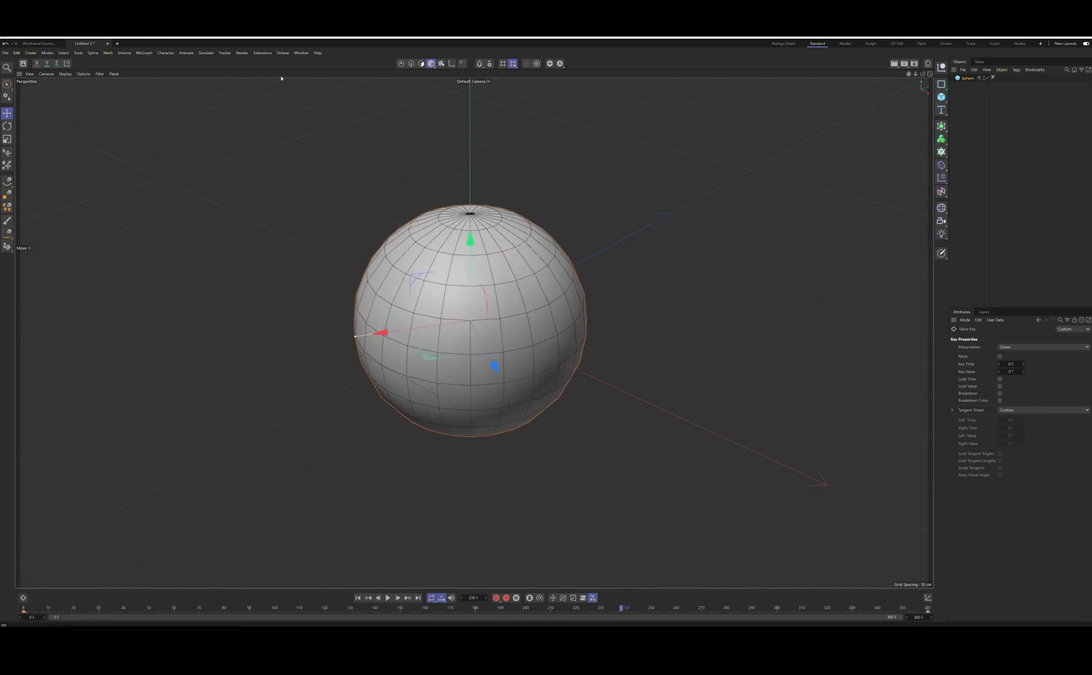
Set render size to 2160×2160, change the frame range, and choose the output path and name.
click(241, 53)
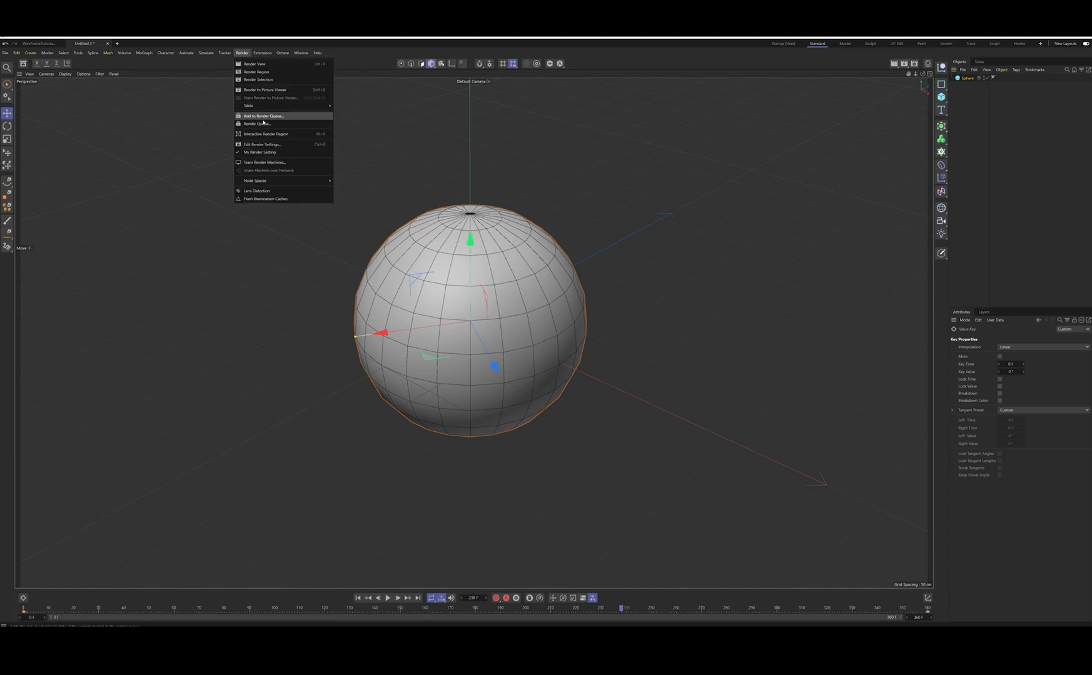
click(262, 144)
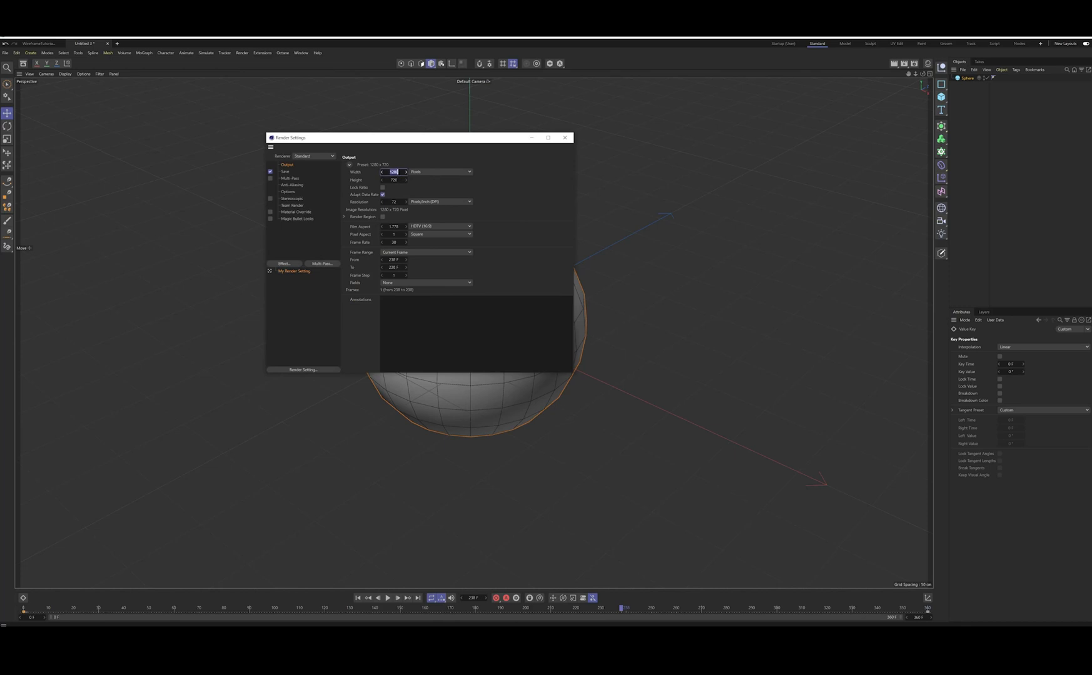
text(2160)
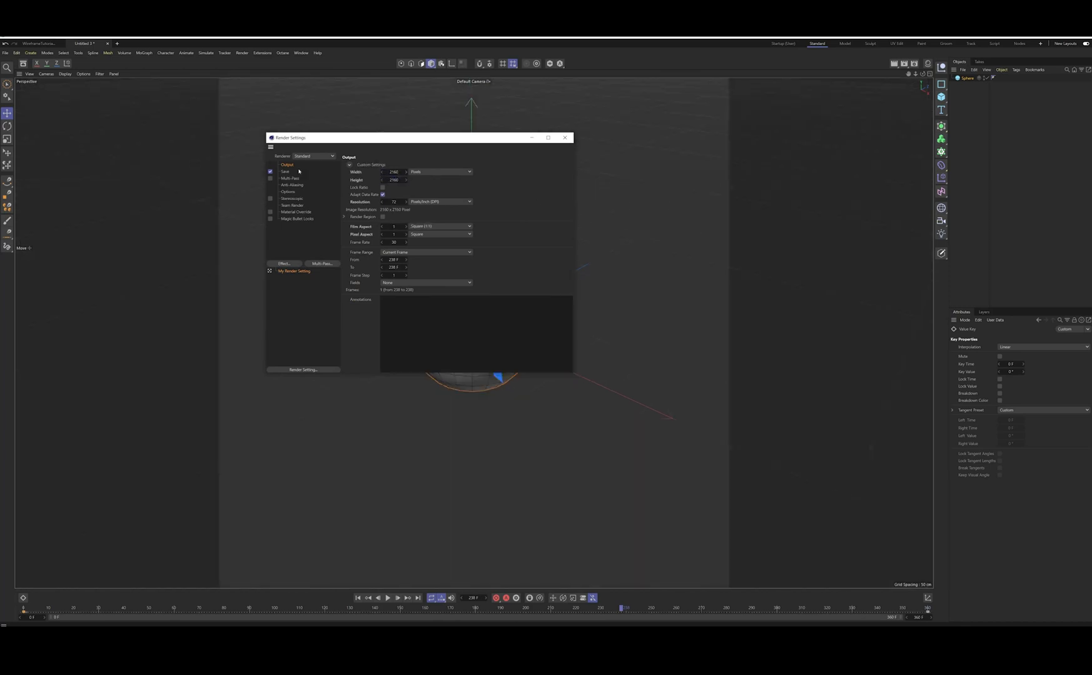
click(426, 252)
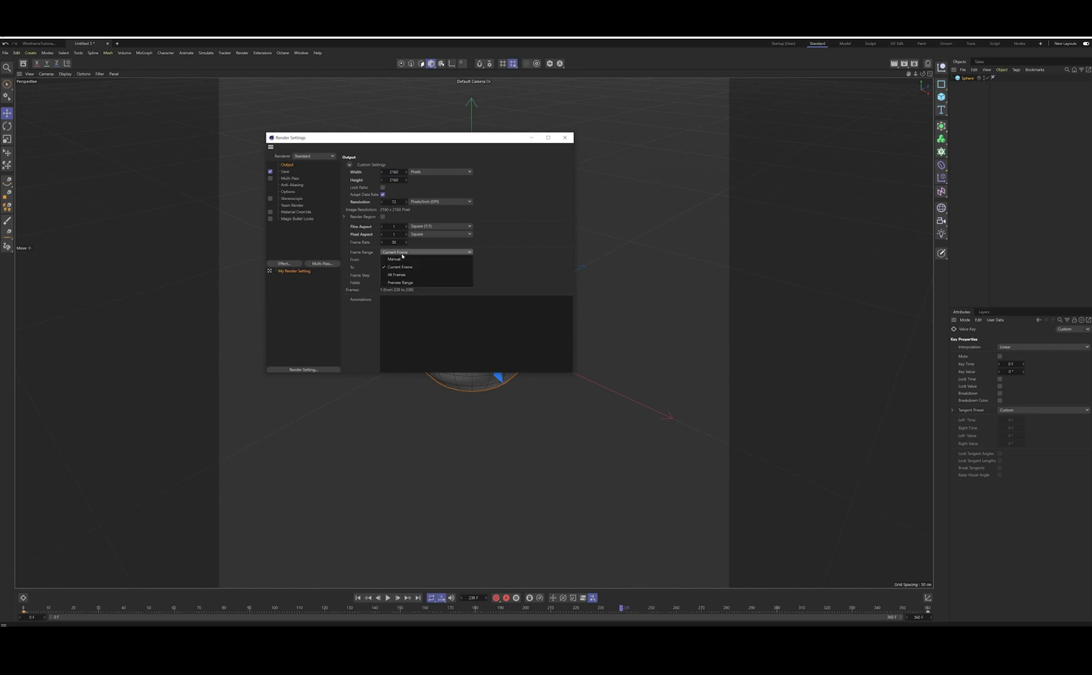
click(398, 274)
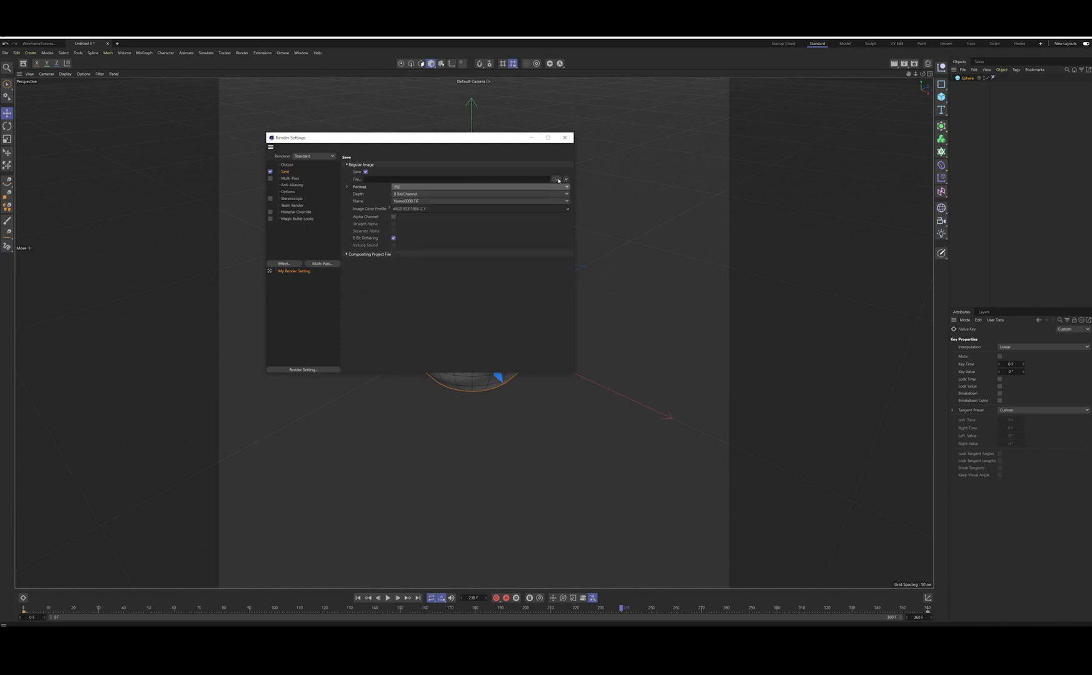
click(558, 179)
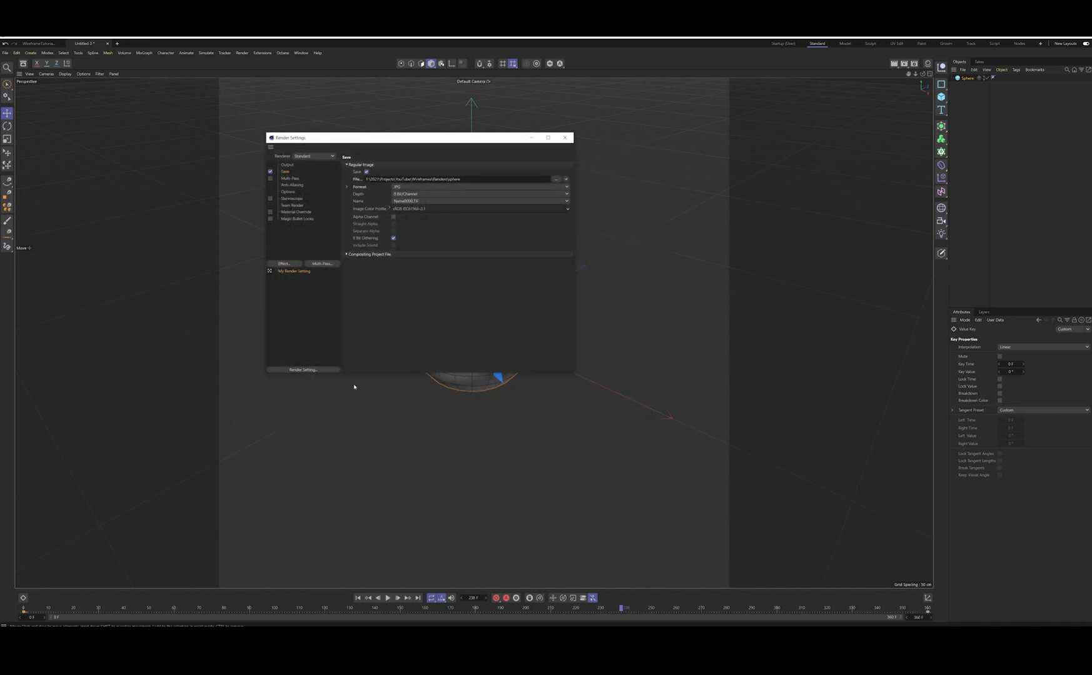
click(456, 179)
text(2)
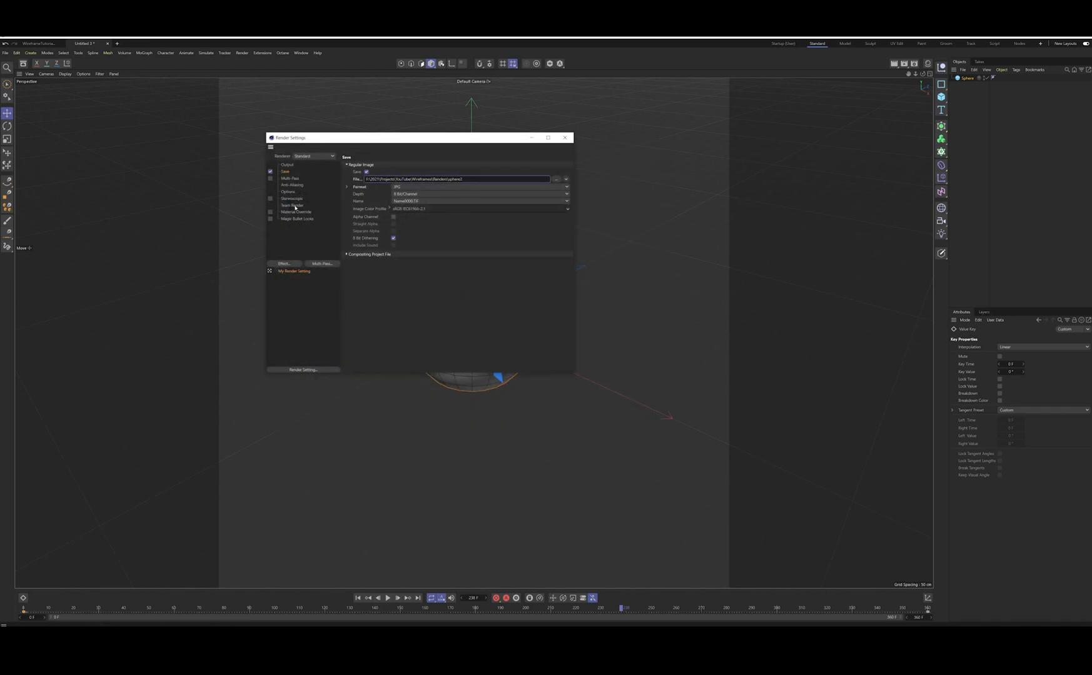
Add a Cel Renderer effect with Edges enabled, then close Render Settings.
click(283, 263)
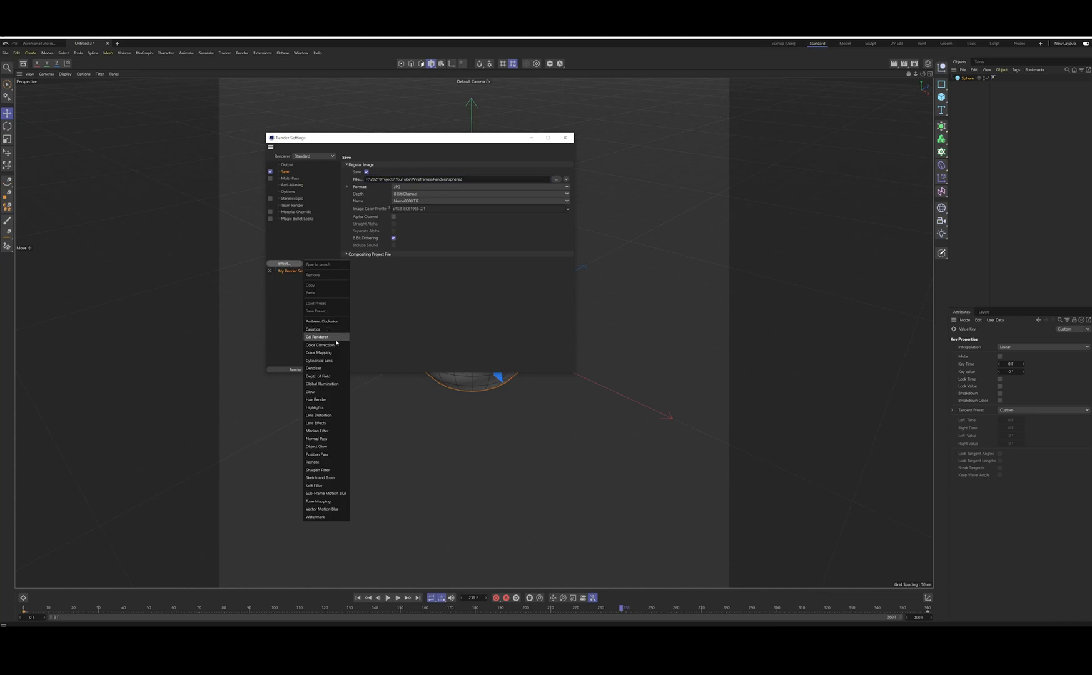
click(317, 337)
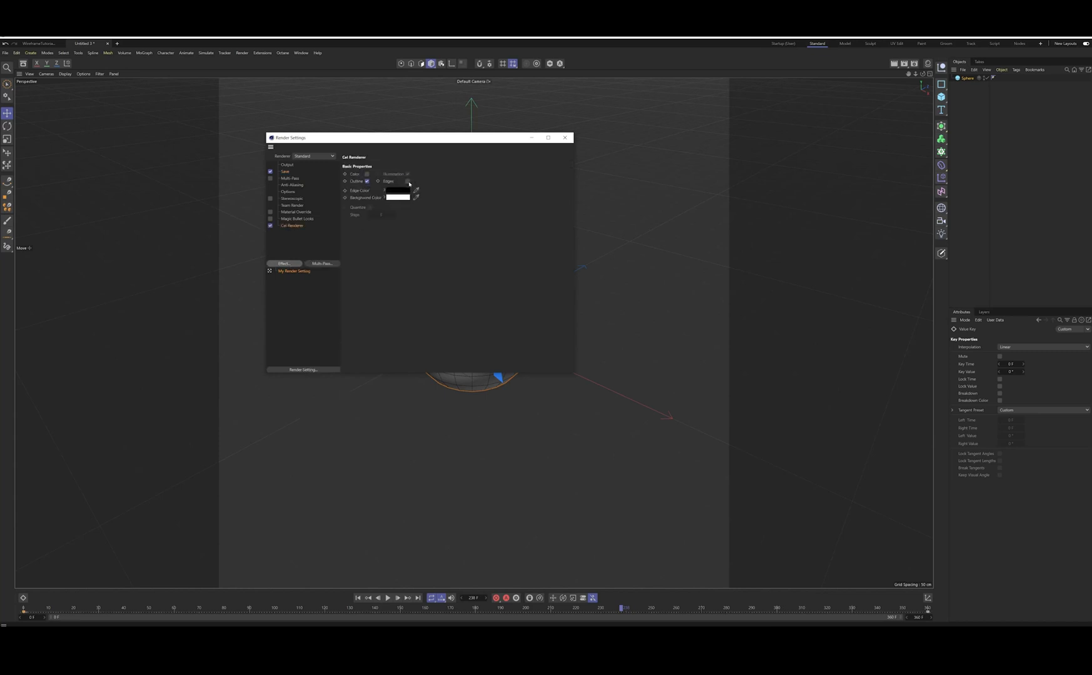
click(407, 181)
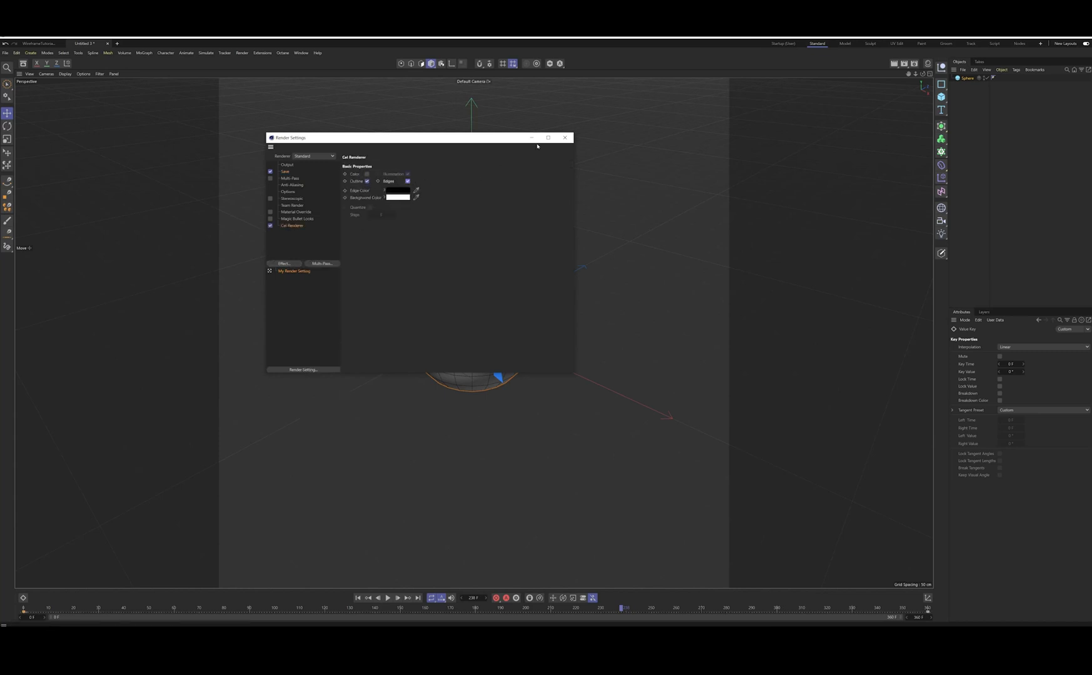
click(565, 137)
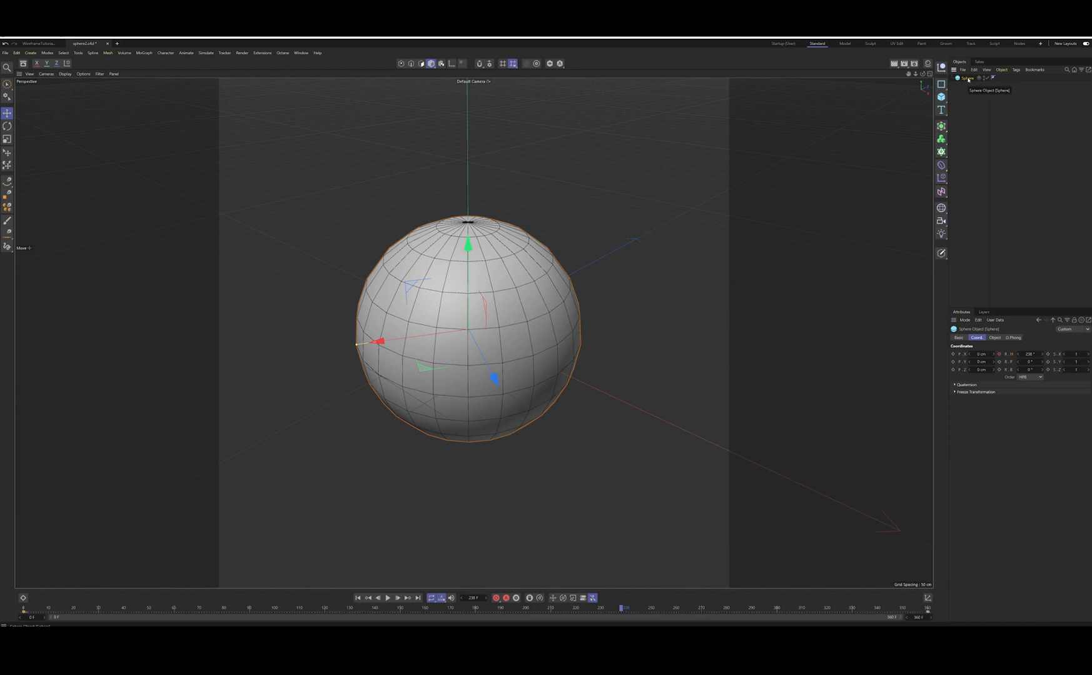
mouse_move(767, 140)
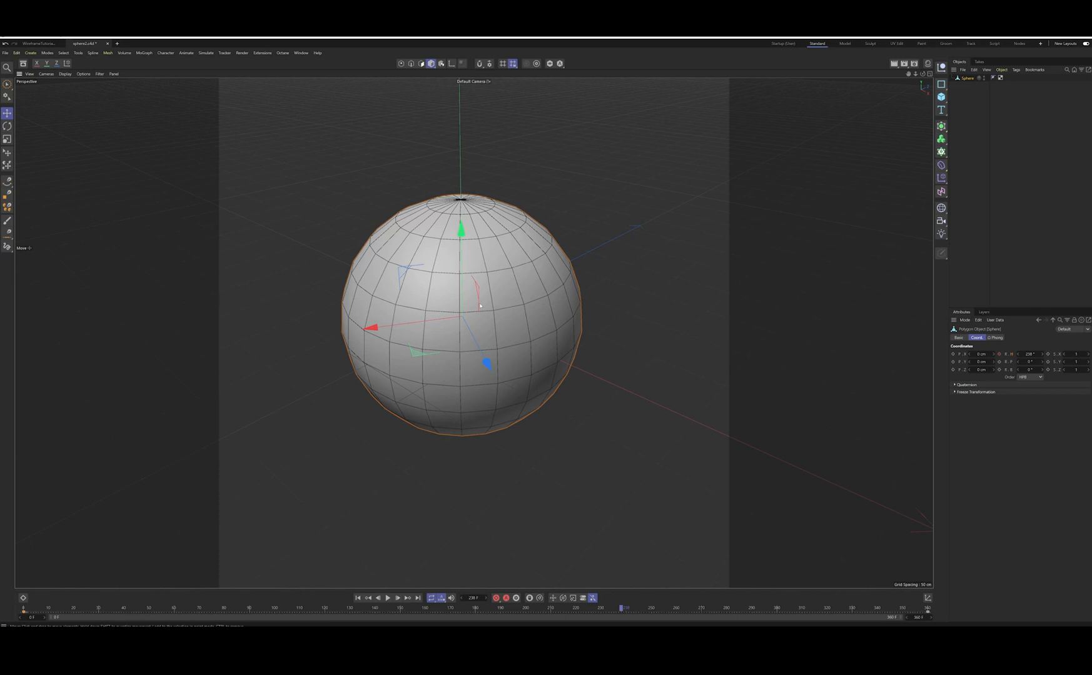
mouse_move(208, 179)
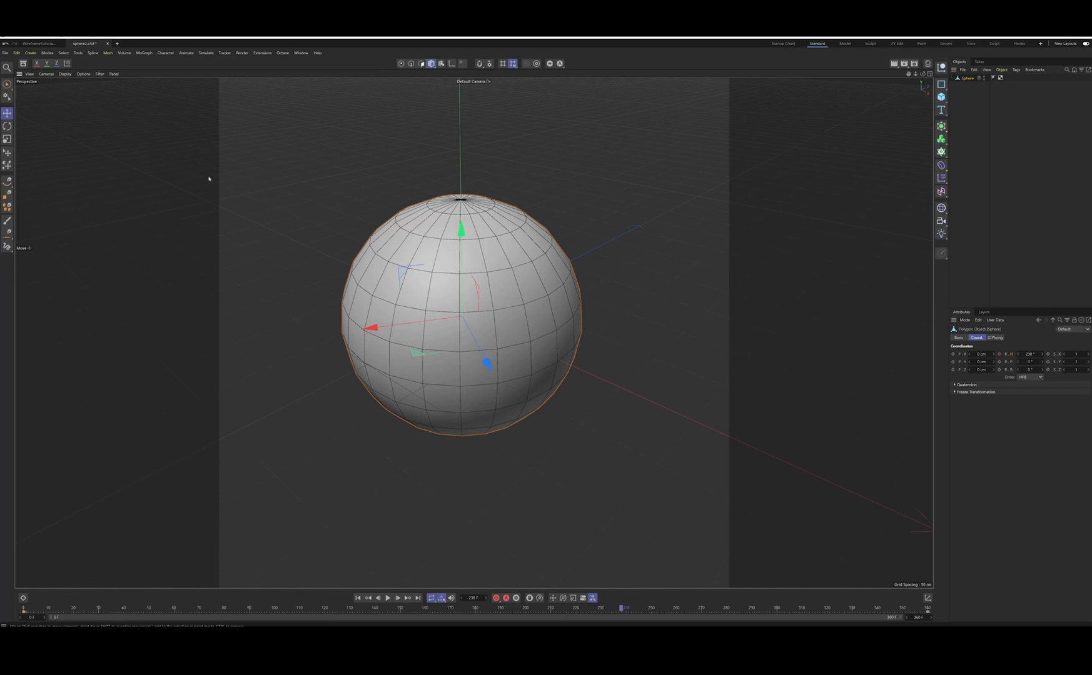
Open the Render menu to reach the render queue commands.
click(241, 53)
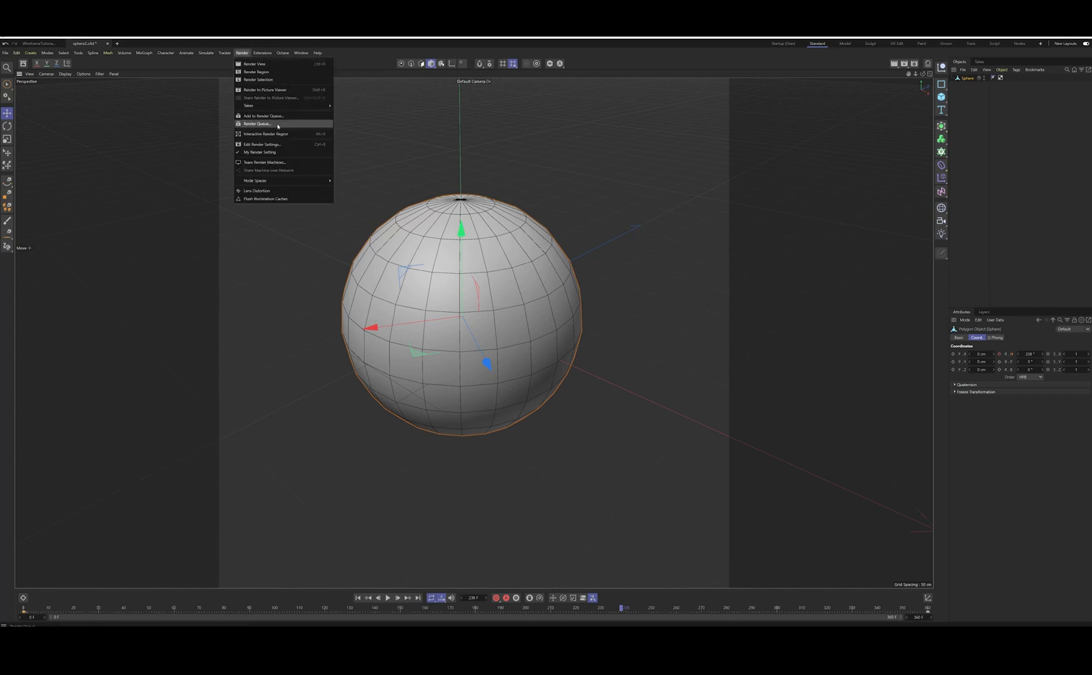
Add the sphere project to the Render Queue, saving changes when prompted.
click(256, 123)
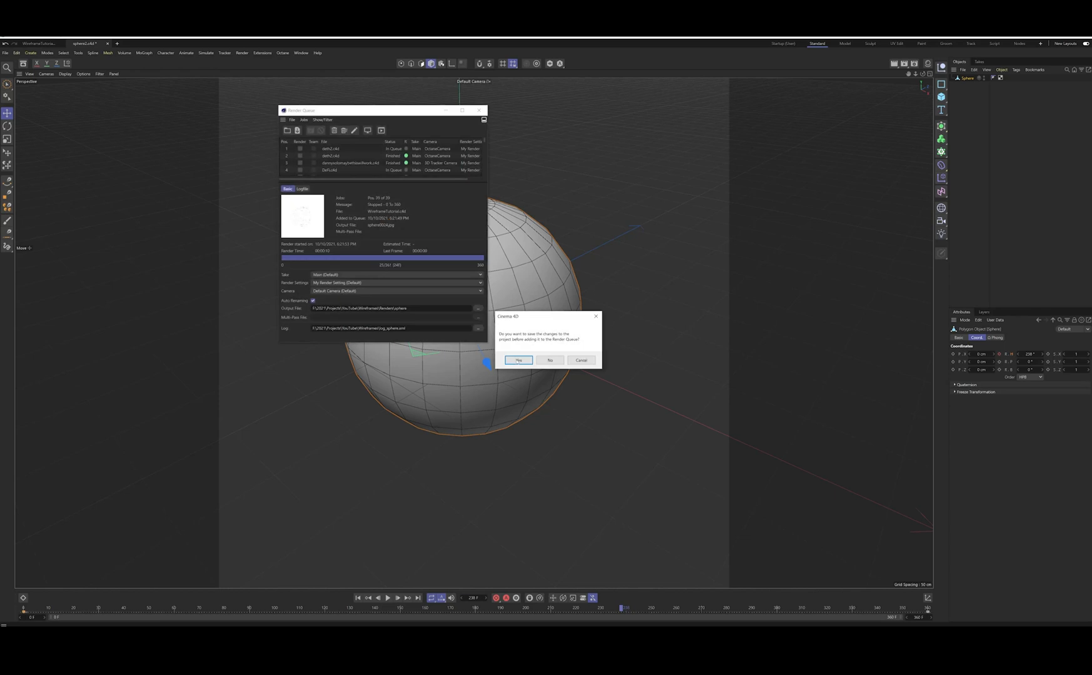
click(518, 360)
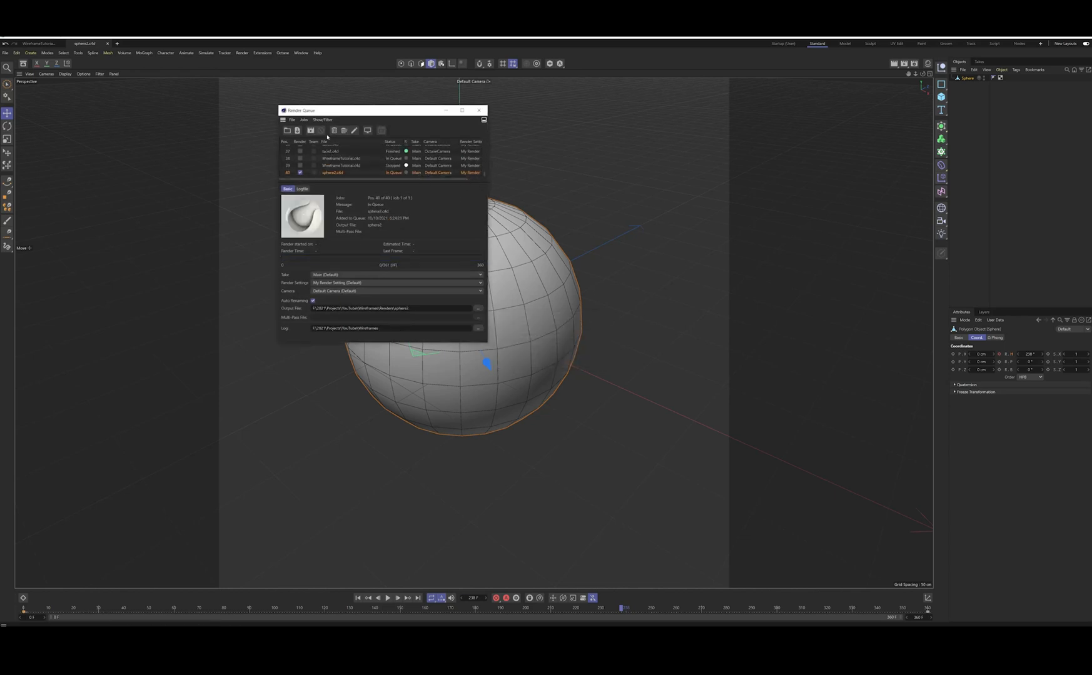
click(309, 131)
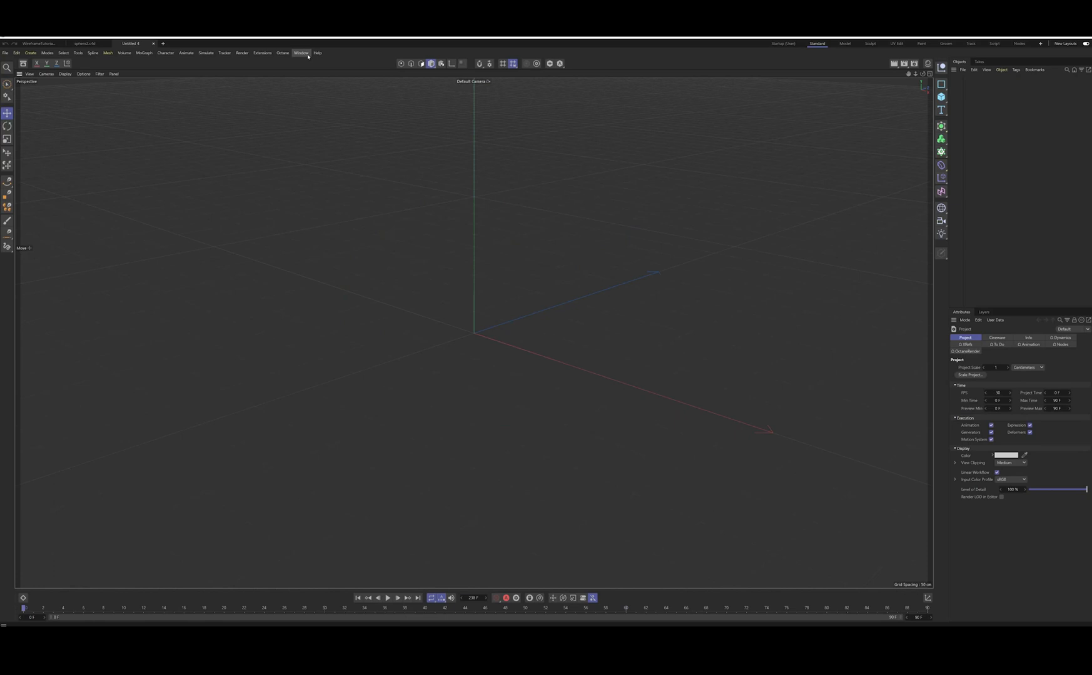
Open the Asset Browser from the Window menu.
click(301, 53)
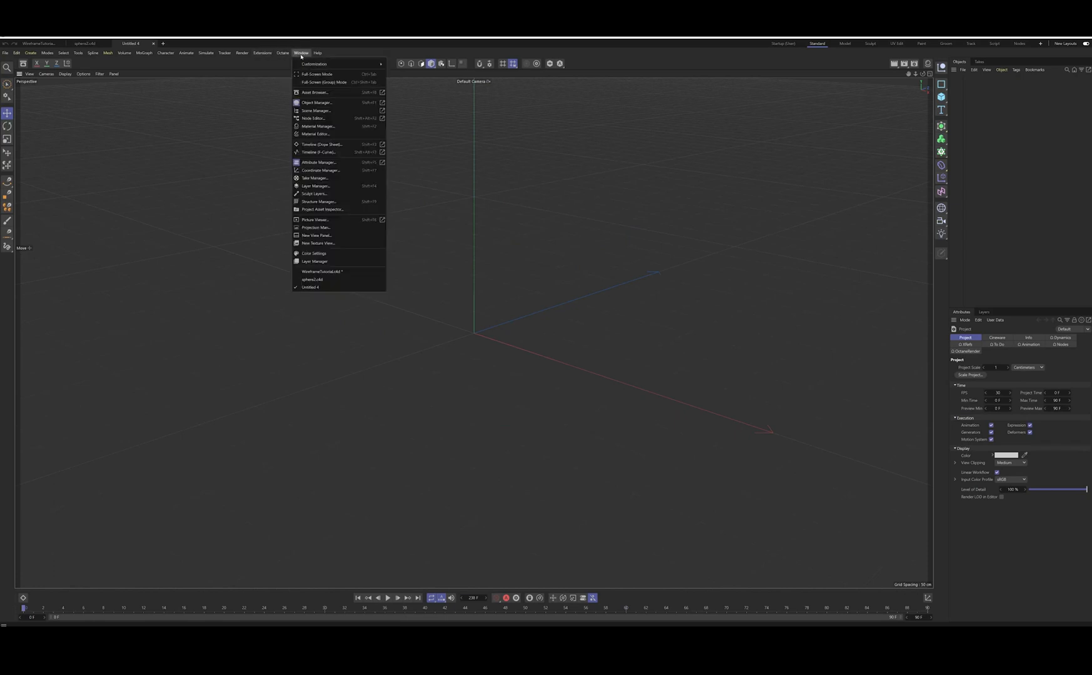
mouse_move(315, 92)
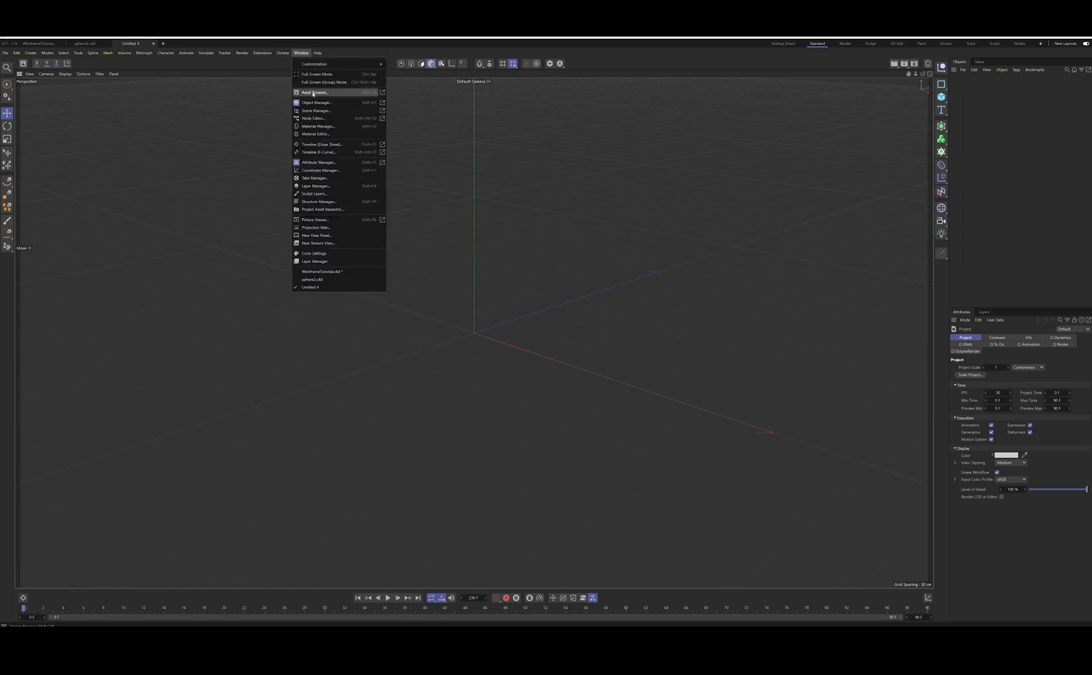
click(315, 93)
text(bust)
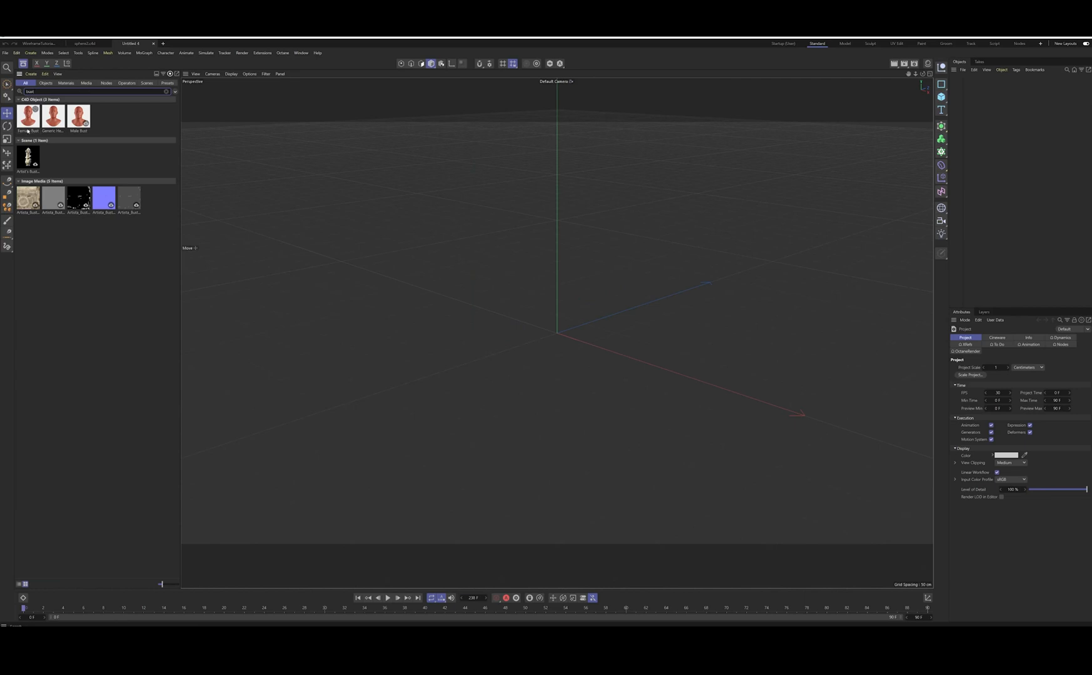
click(27, 116)
text(subdi)
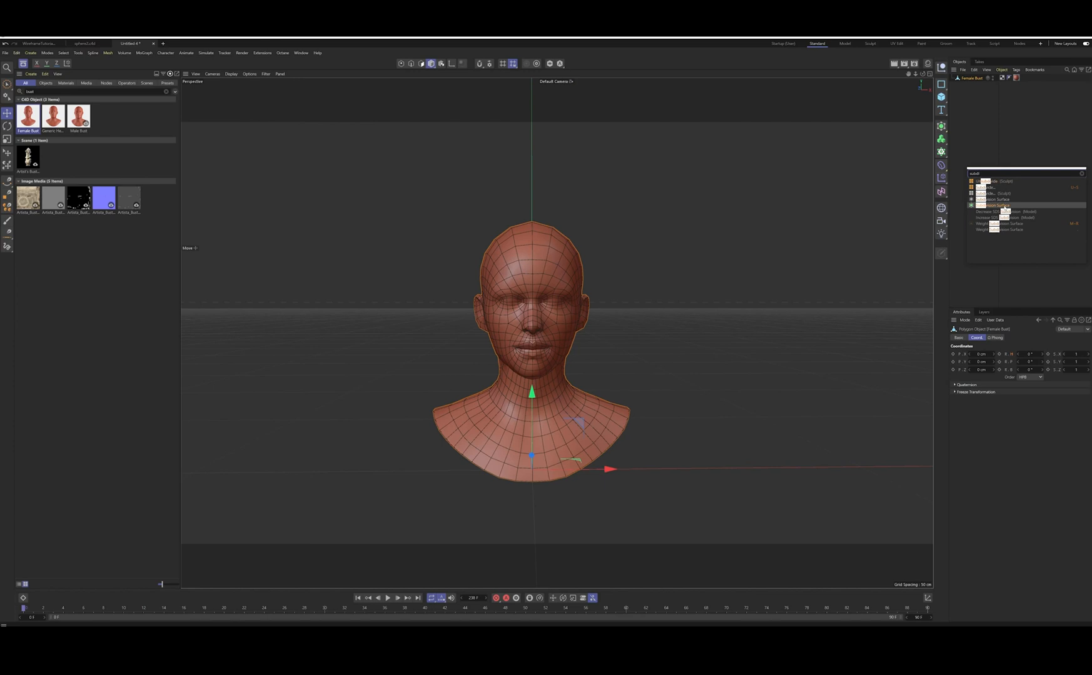
click(993, 199)
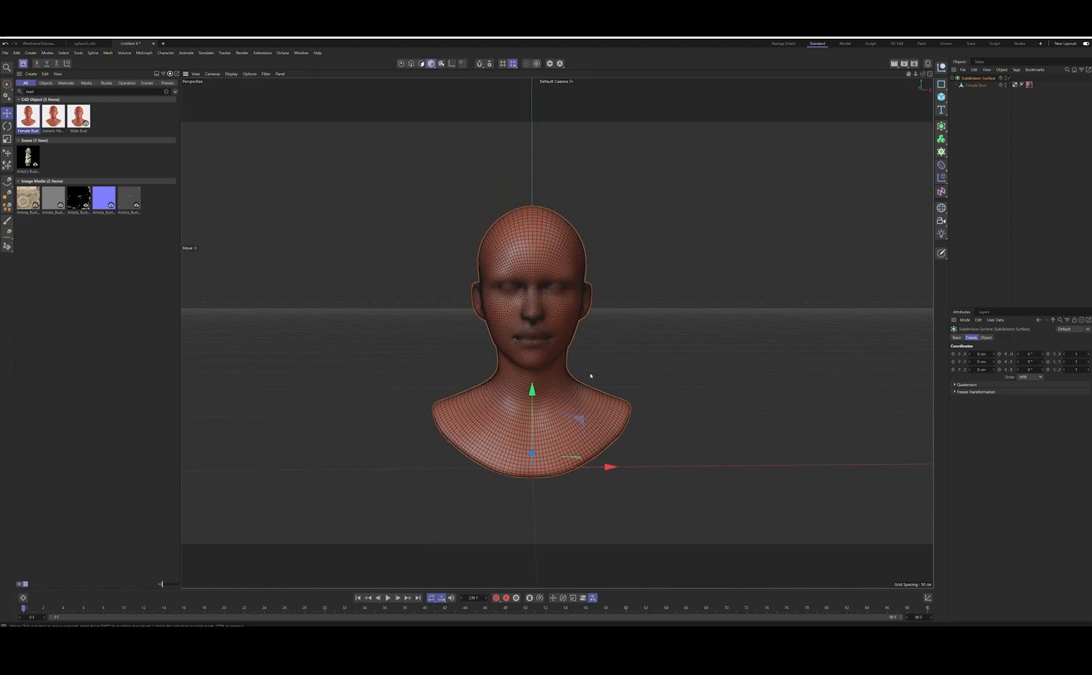
click(7, 109)
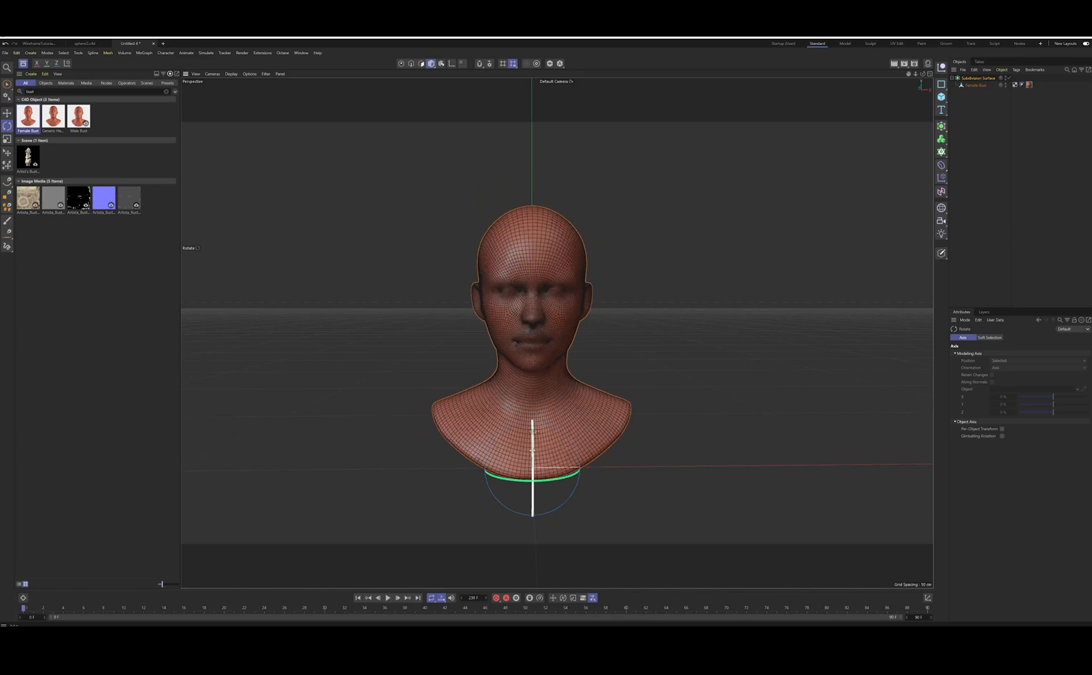
drag(533, 474, 557, 484)
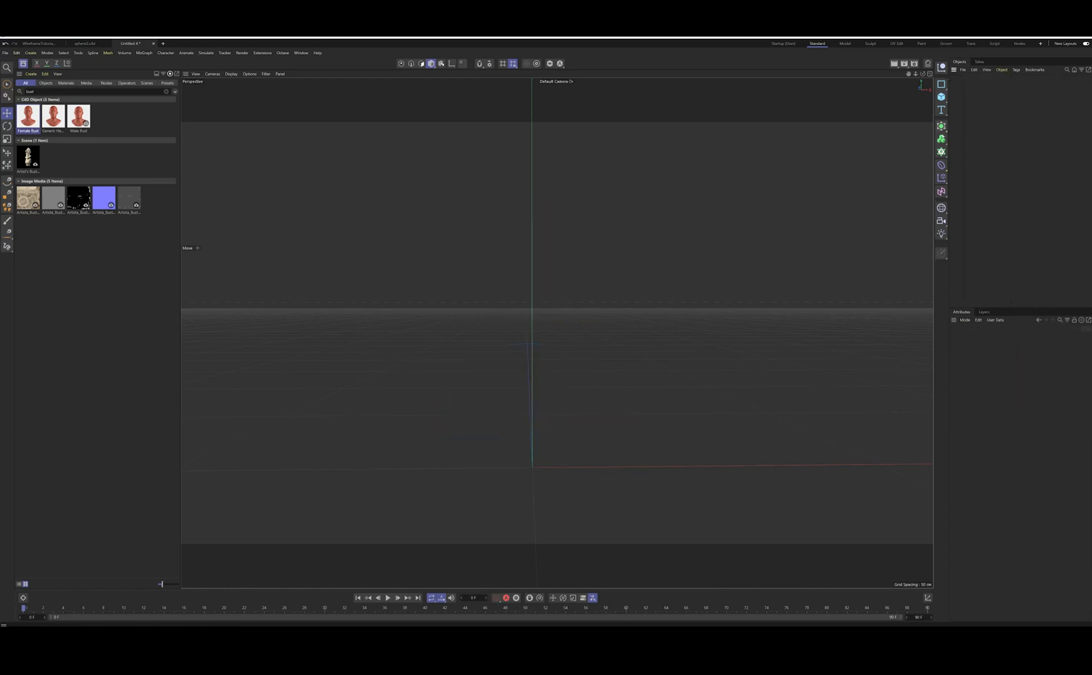
Add a Landscape primitive and drag its Object parameters to reshape the terrain.
click(941, 85)
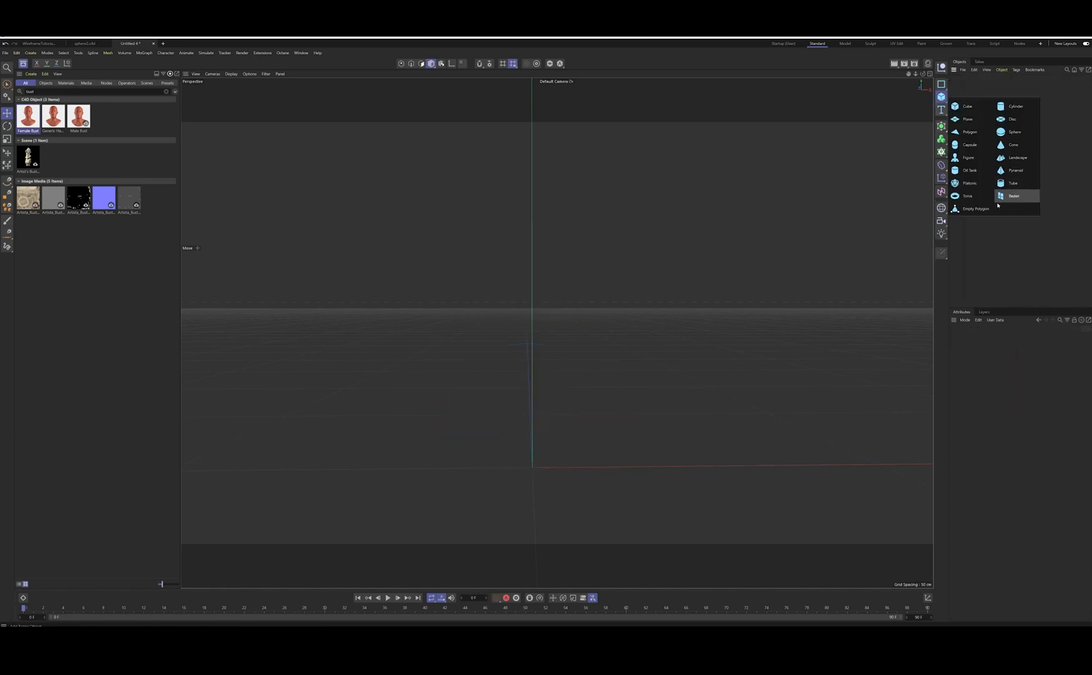
click(1017, 157)
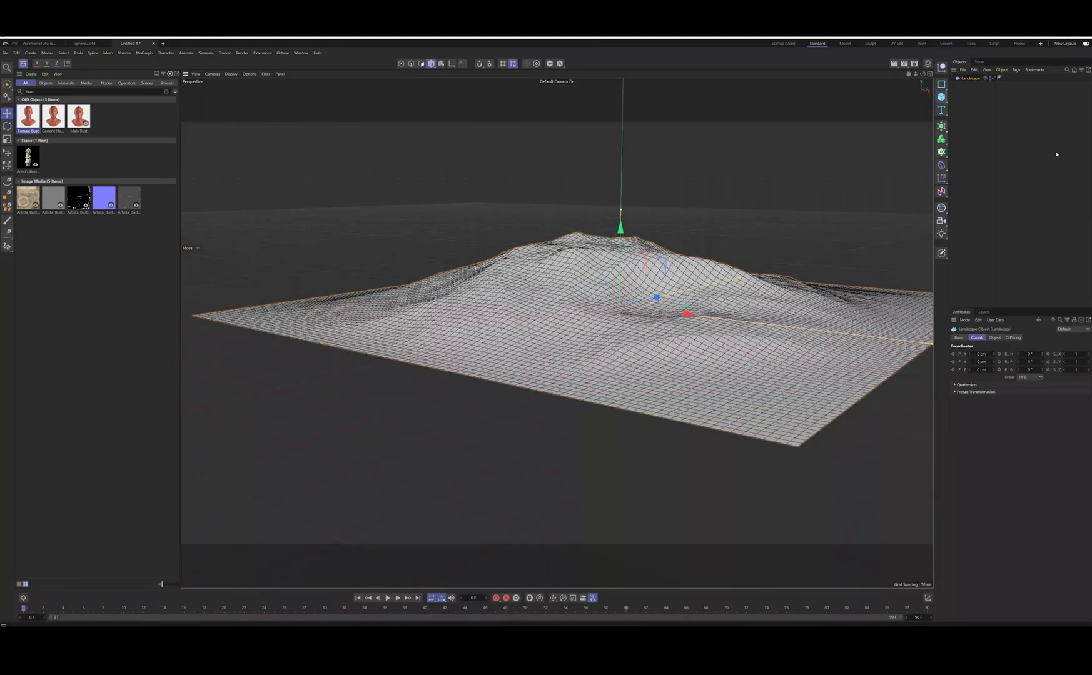
click(994, 338)
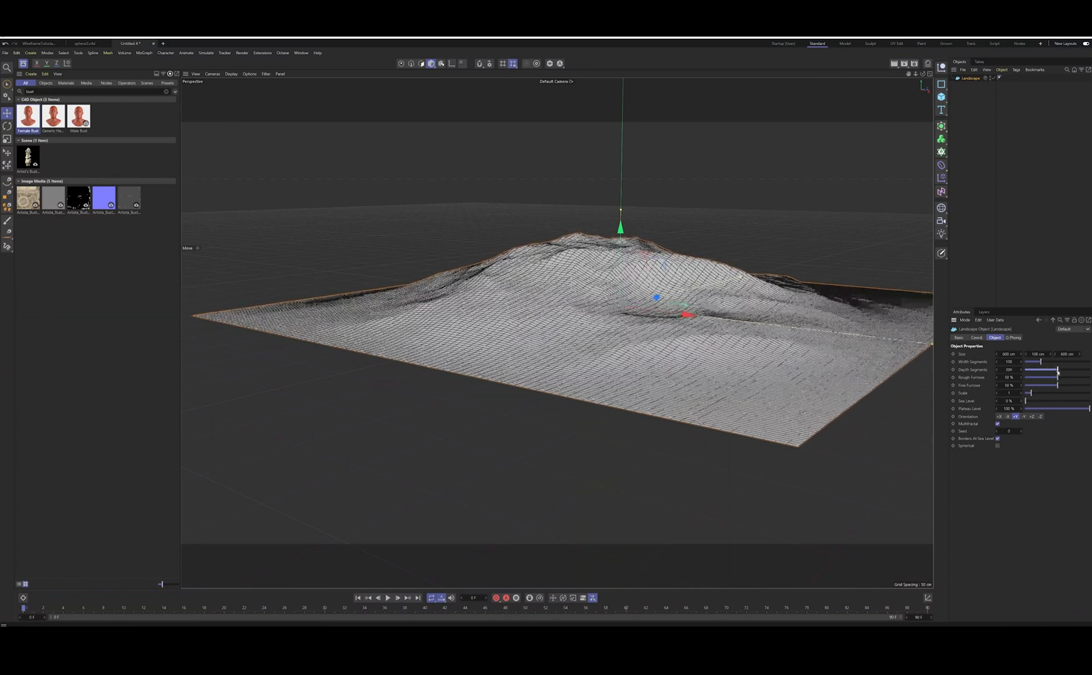
drag(1038, 377, 1072, 377)
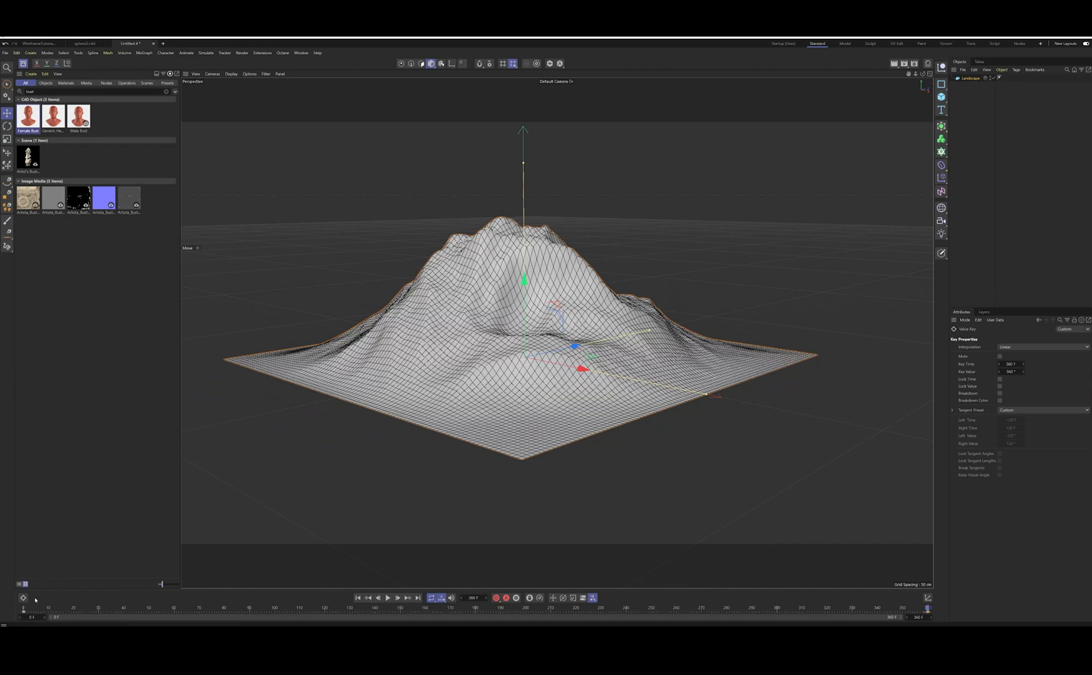
right_click(23, 598)
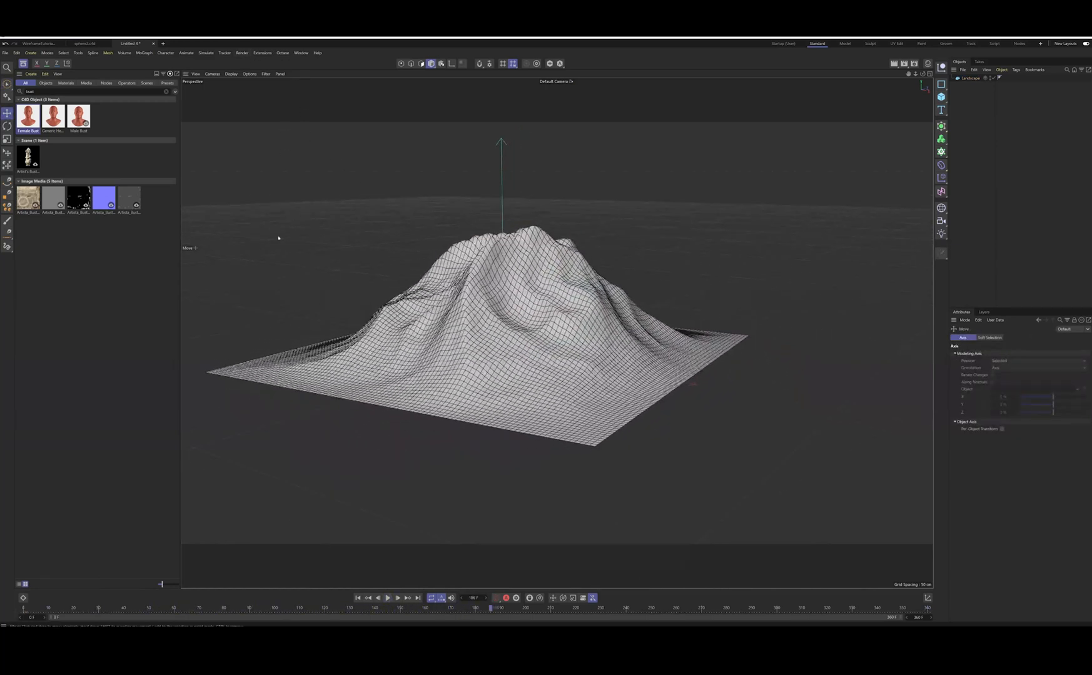
Set the save format, All Frames range, and 2160×2160 size, and add a Cel Renderer effect.
click(241, 53)
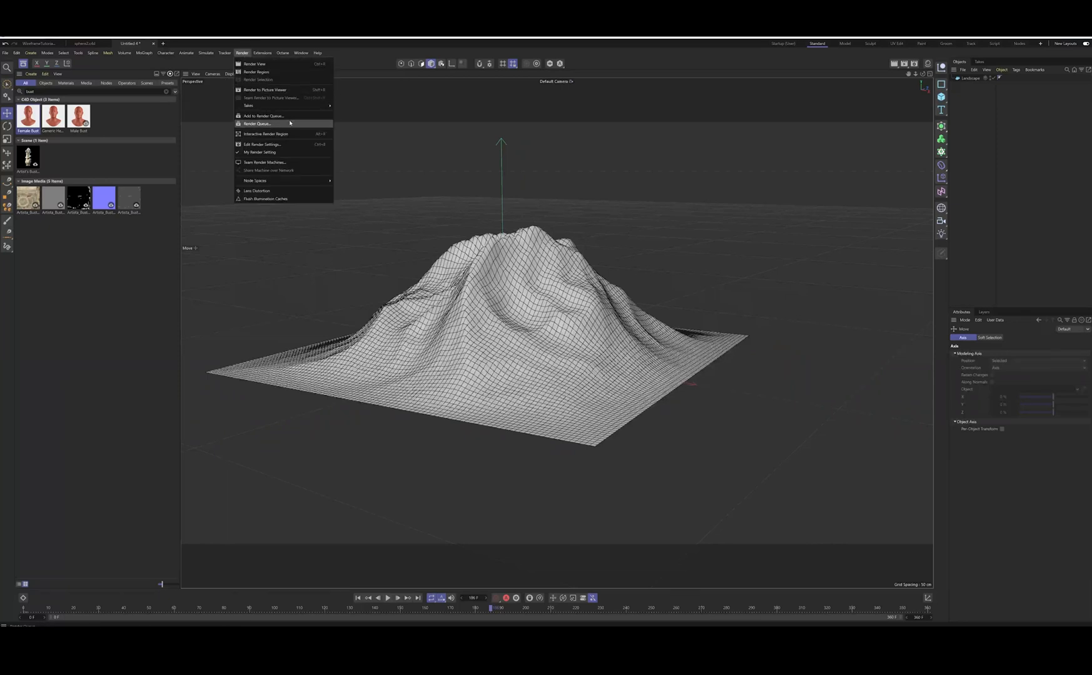
click(263, 144)
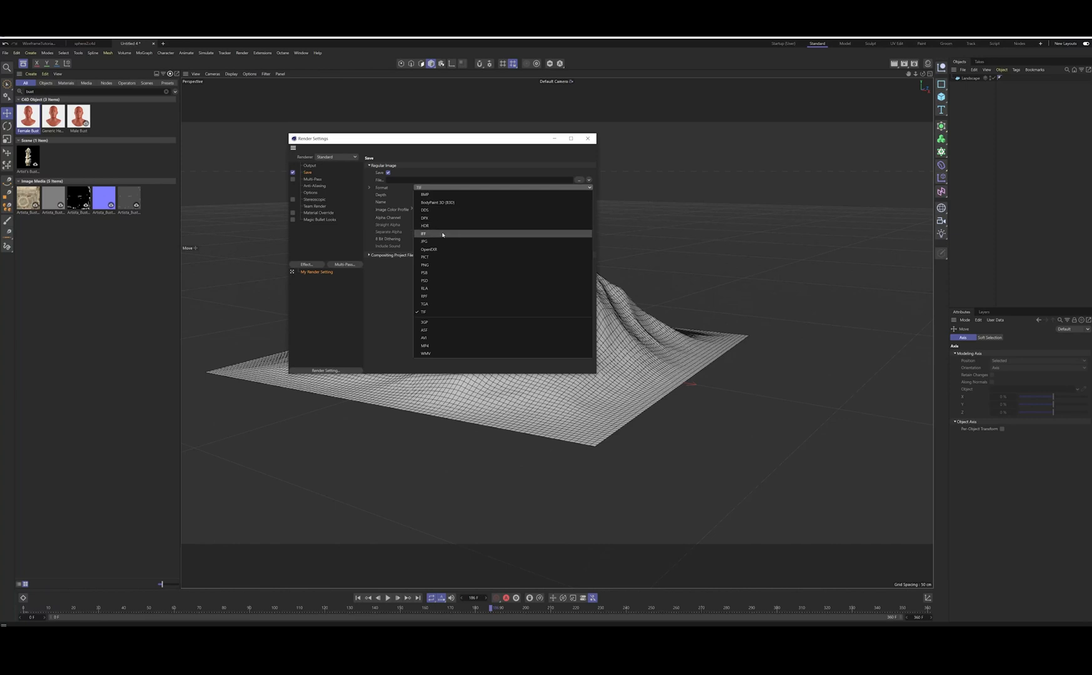
click(309, 166)
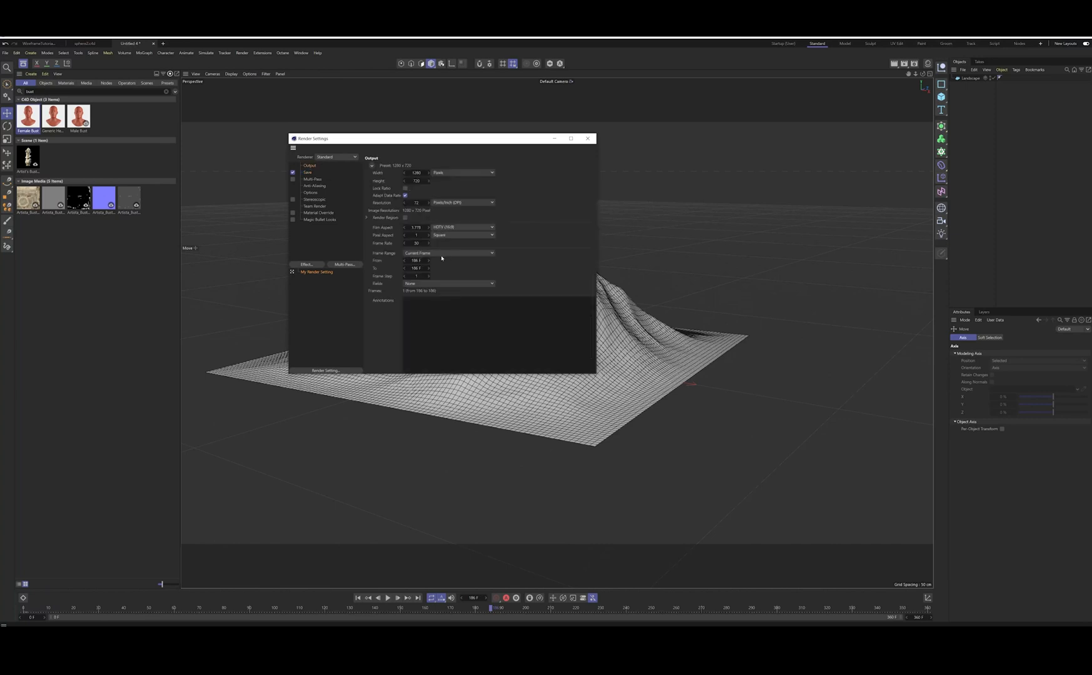
click(449, 252)
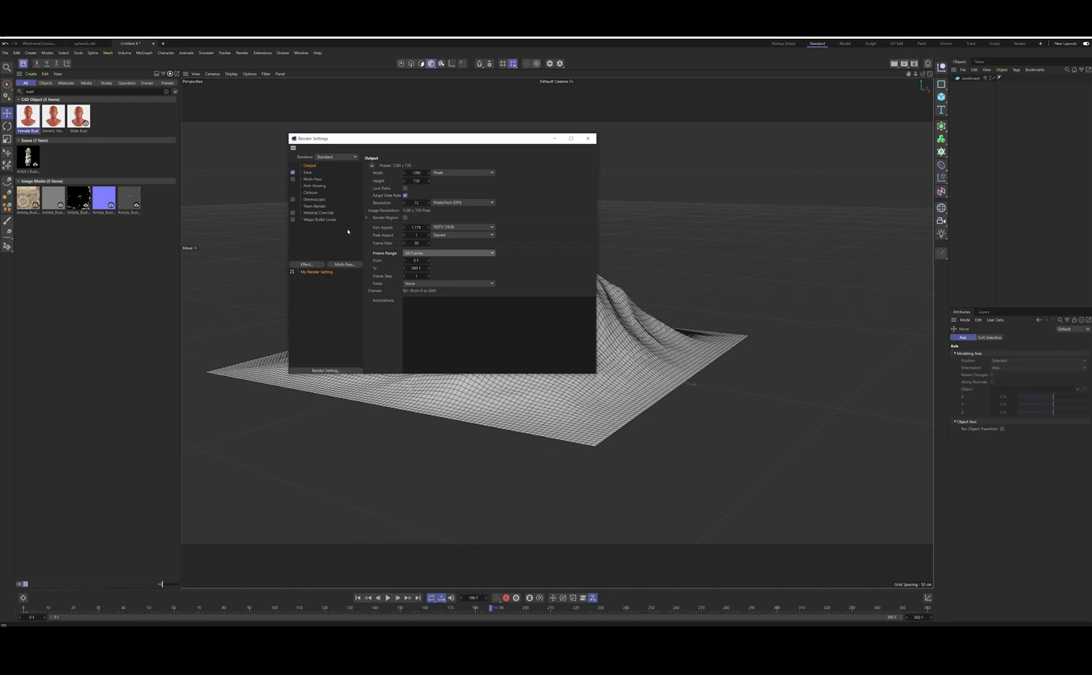
mouse_move(422, 171)
text(2160)
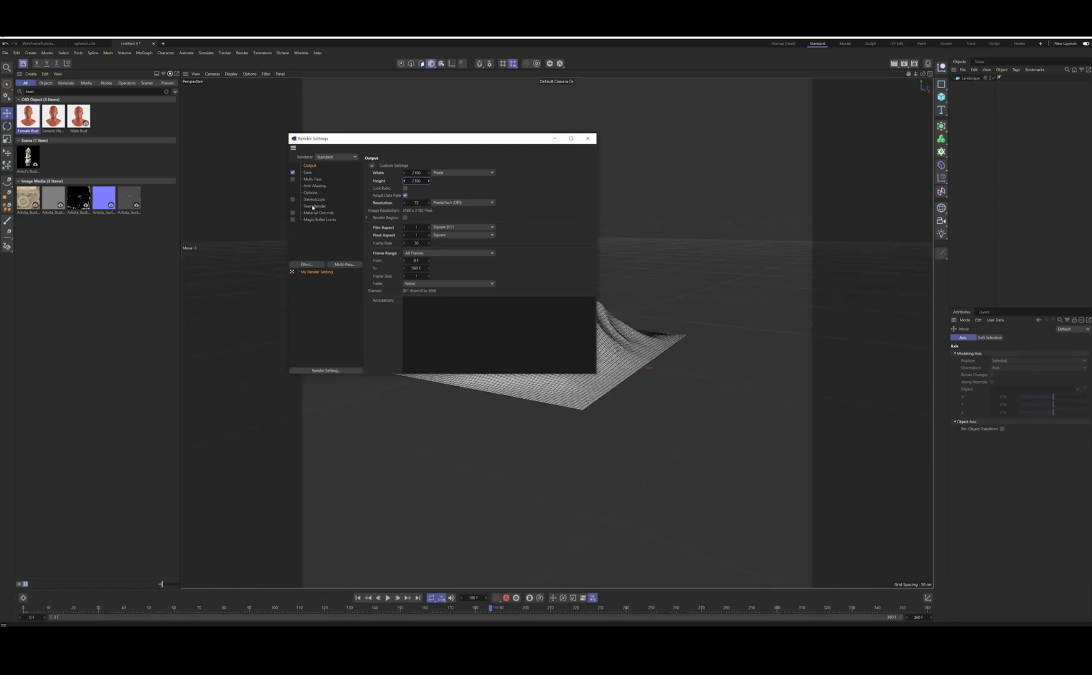
click(305, 265)
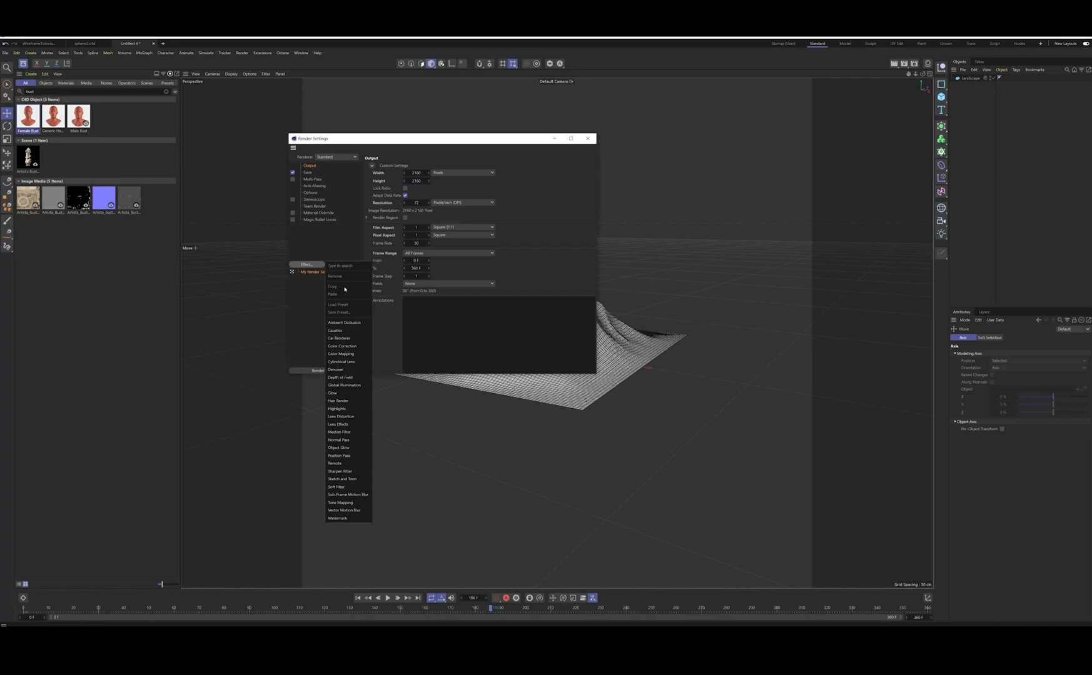
click(339, 338)
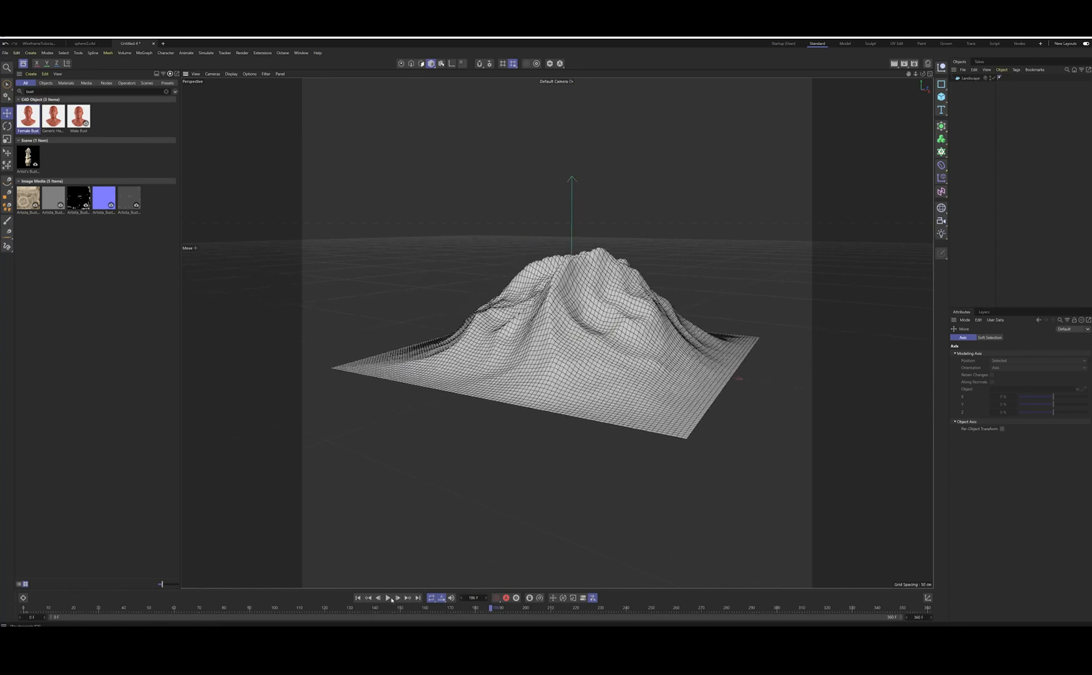
Play the landscape animation, then create an Octane Camera.
click(388, 598)
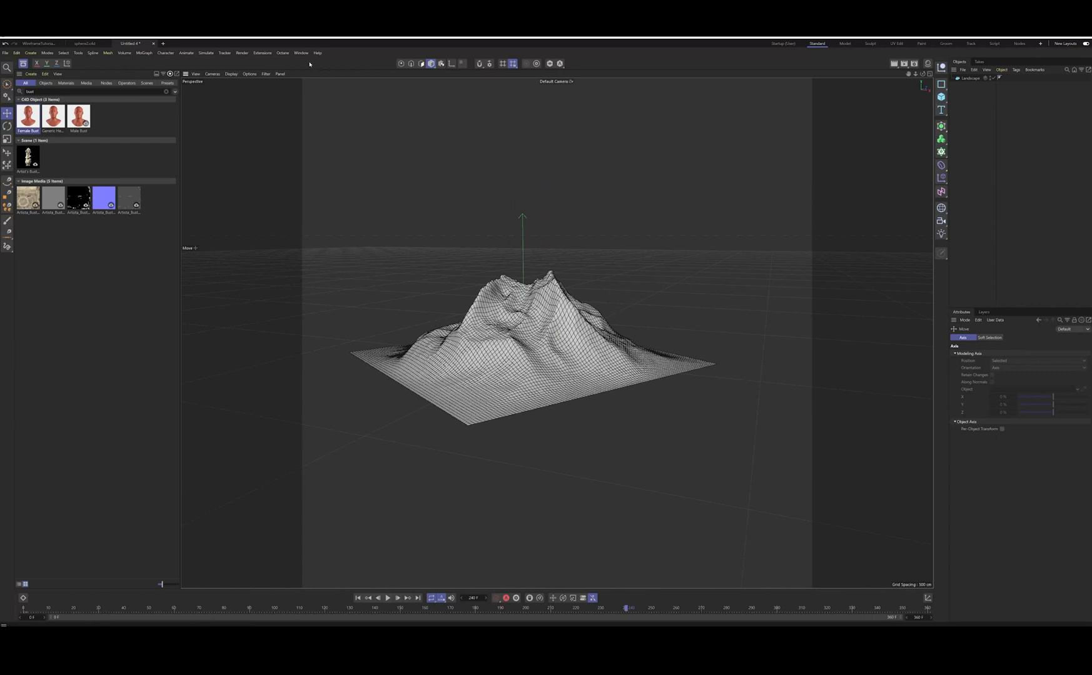
click(186, 73)
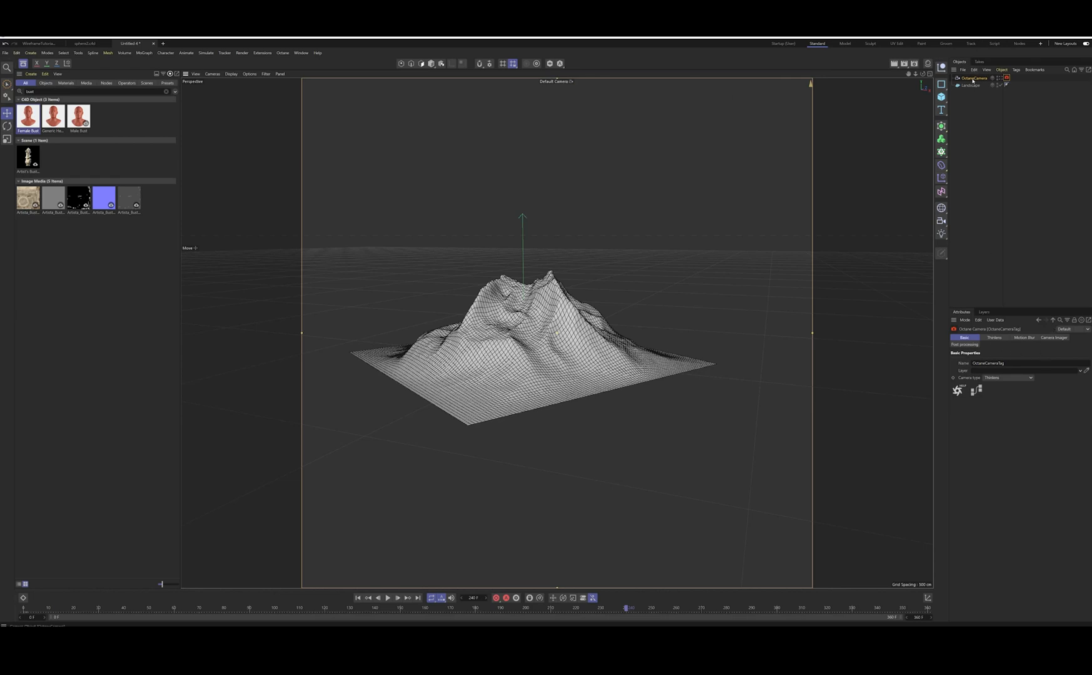
Select the Octane camera, preview the landscape animation, and bring up the Render menu.
click(1006, 339)
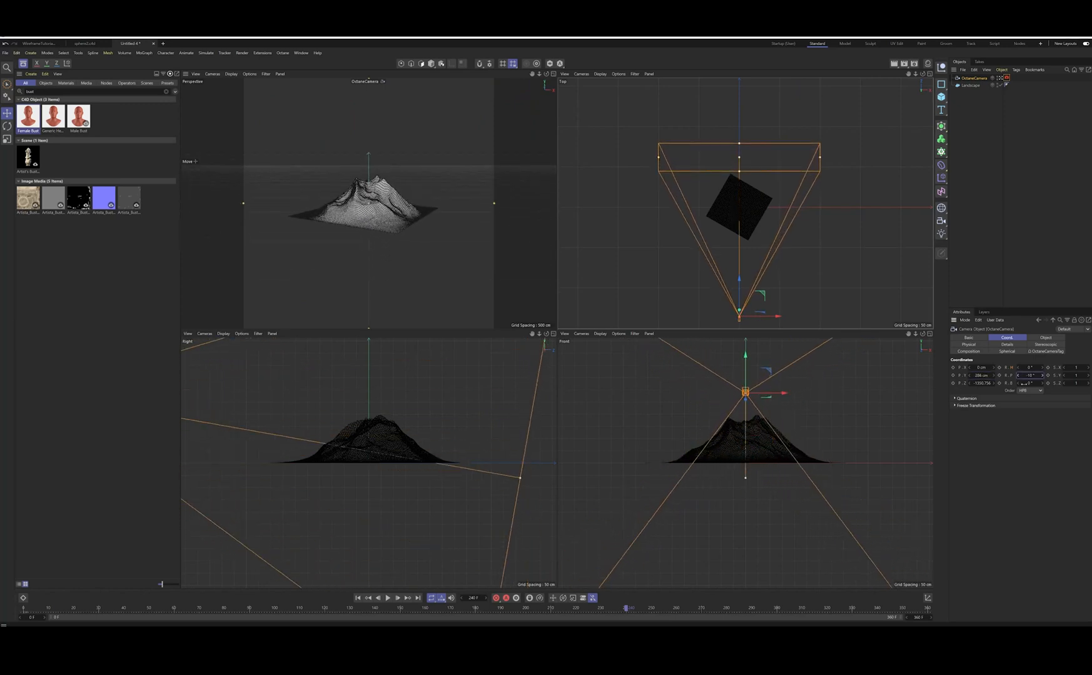
click(387, 597)
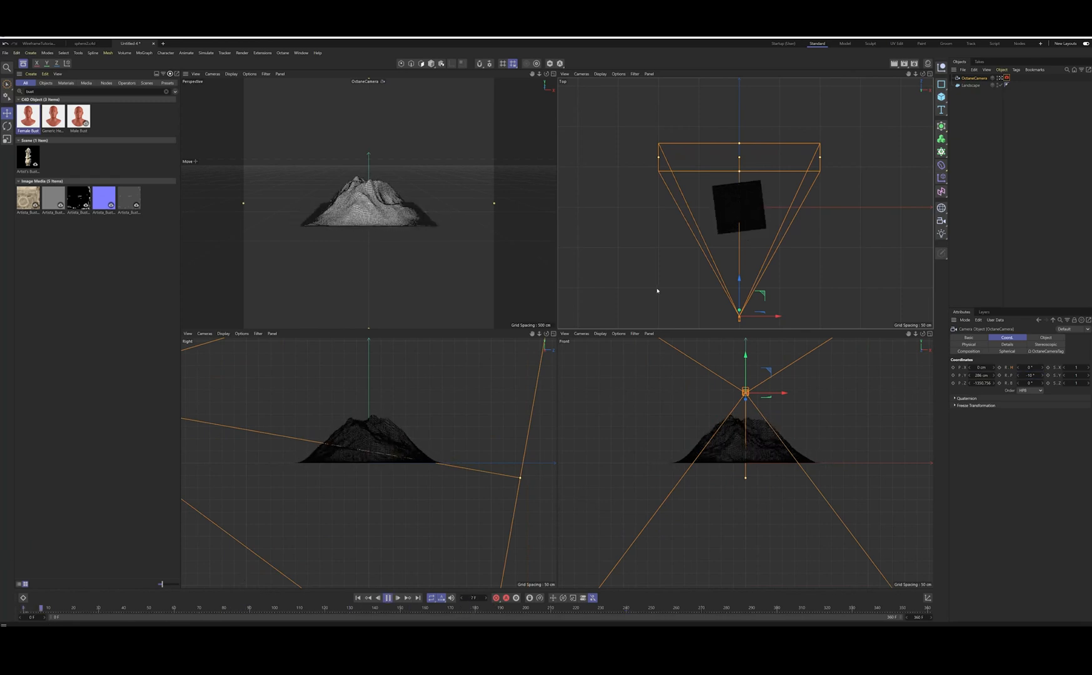
click(242, 52)
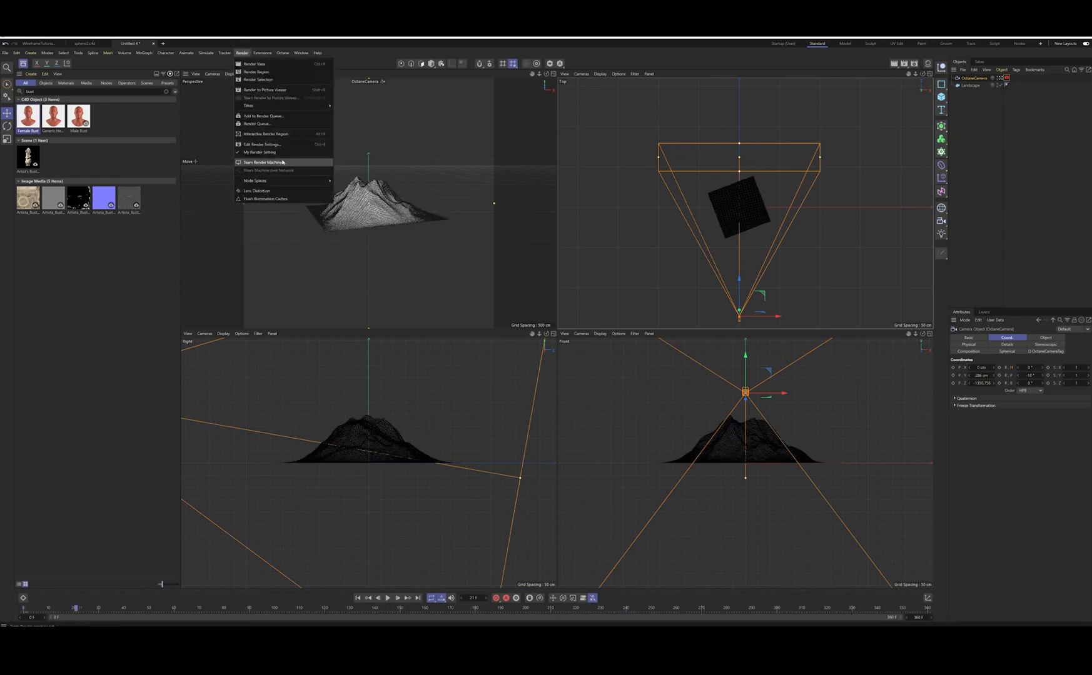
In Render Settings, enable saving and set the output file name to 'landscape'.
click(264, 144)
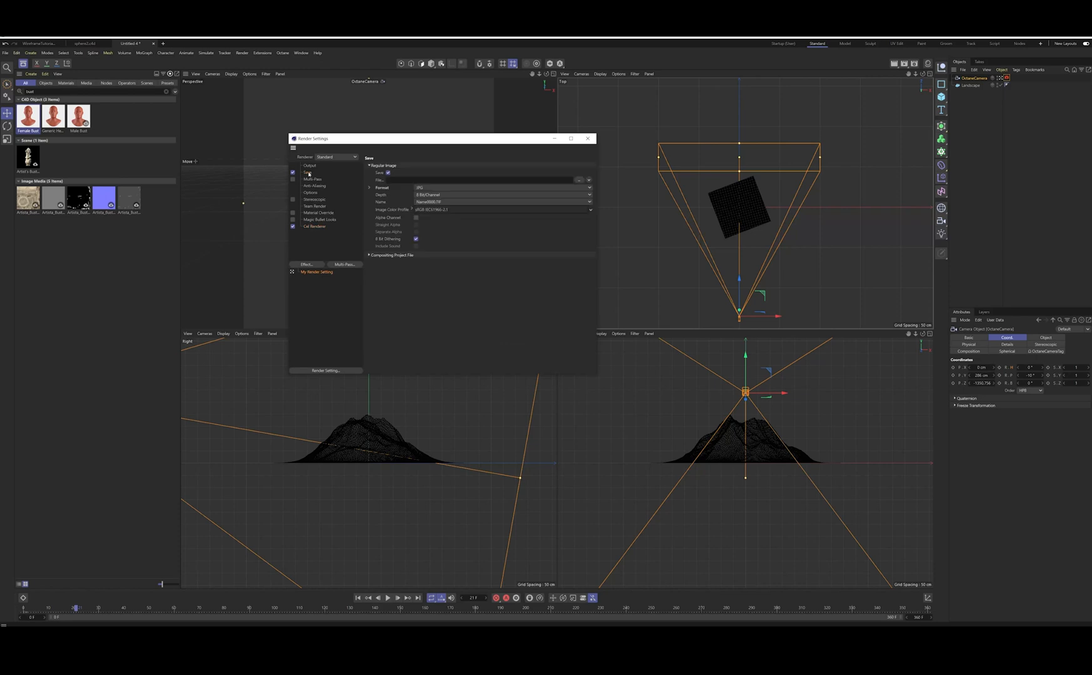
click(481, 179)
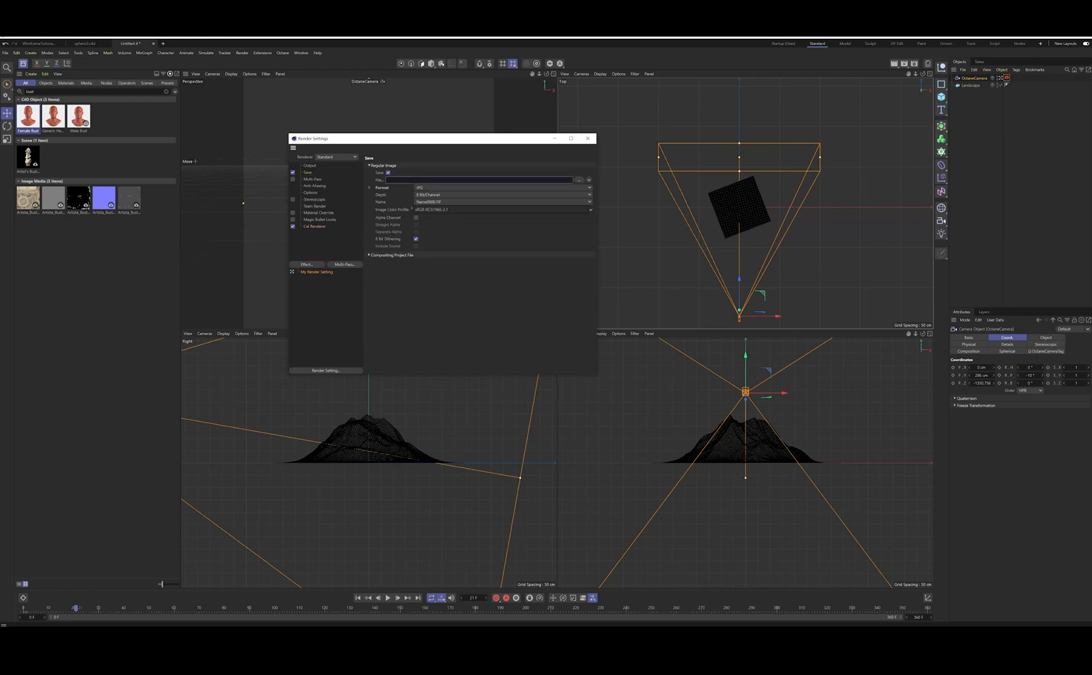
text(landscape)
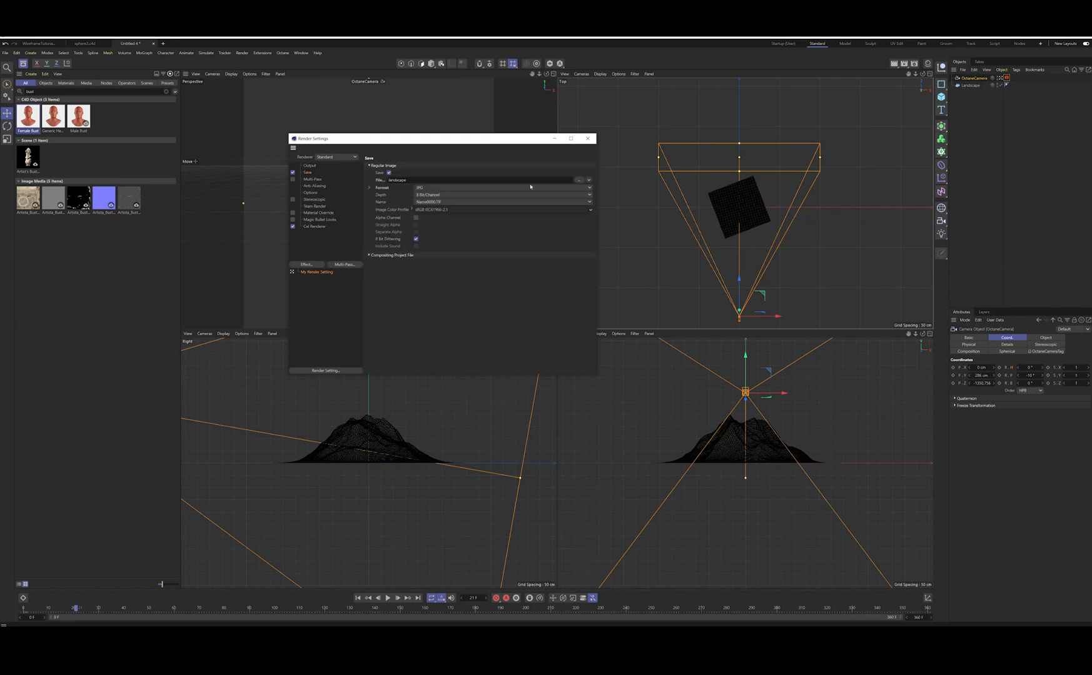
mouse_move(342, 223)
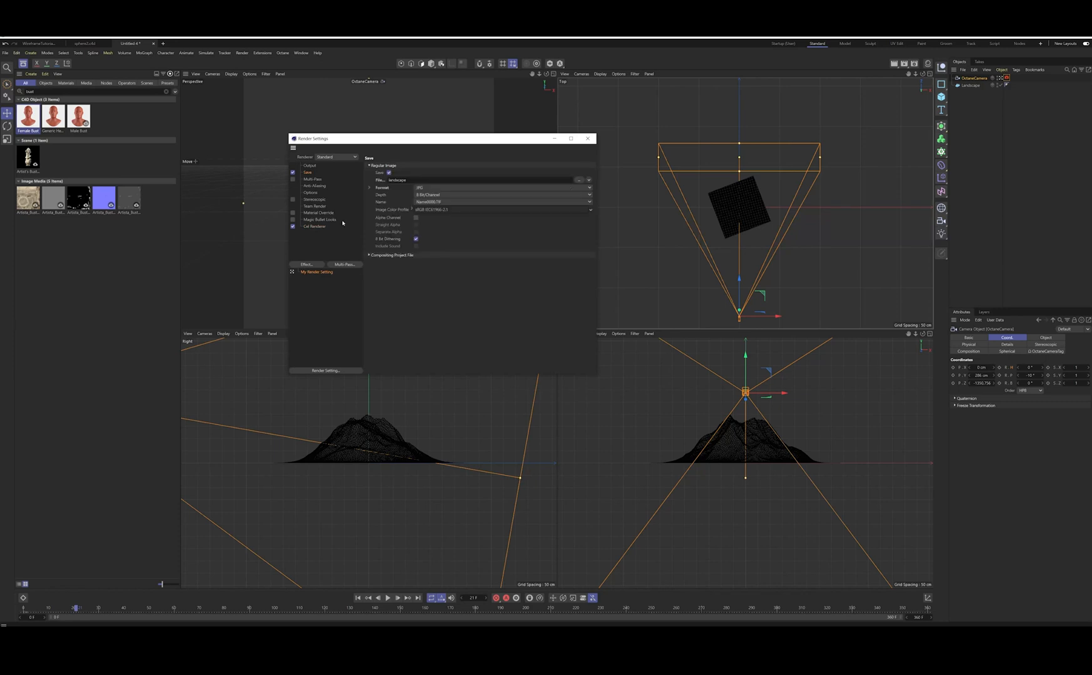
mouse_move(547, 208)
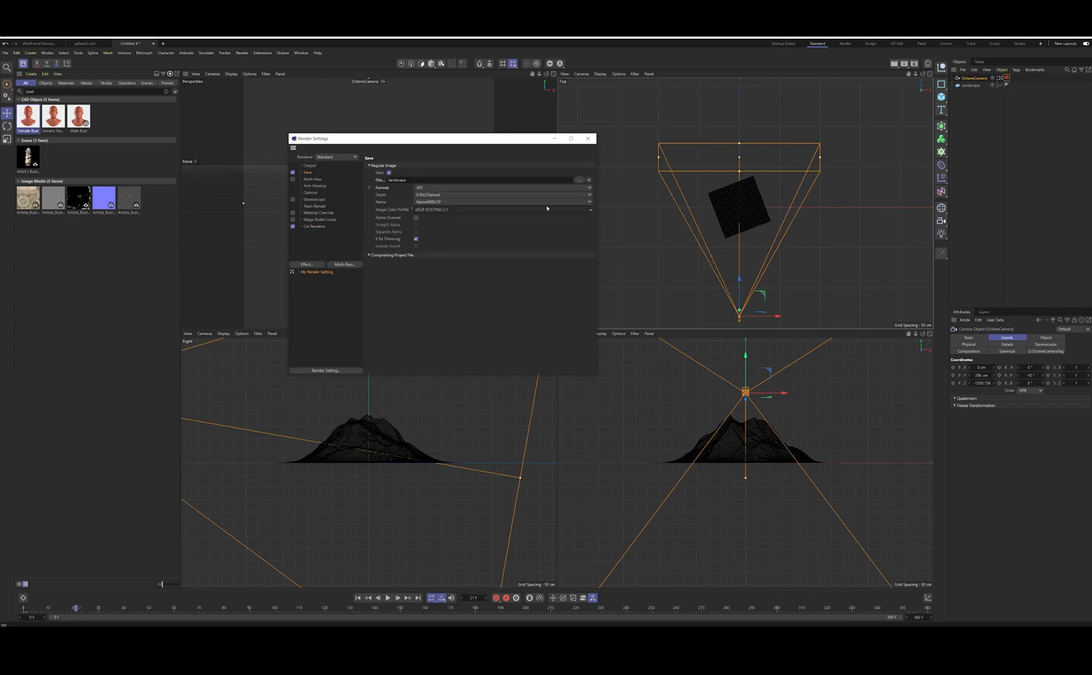
click(588, 138)
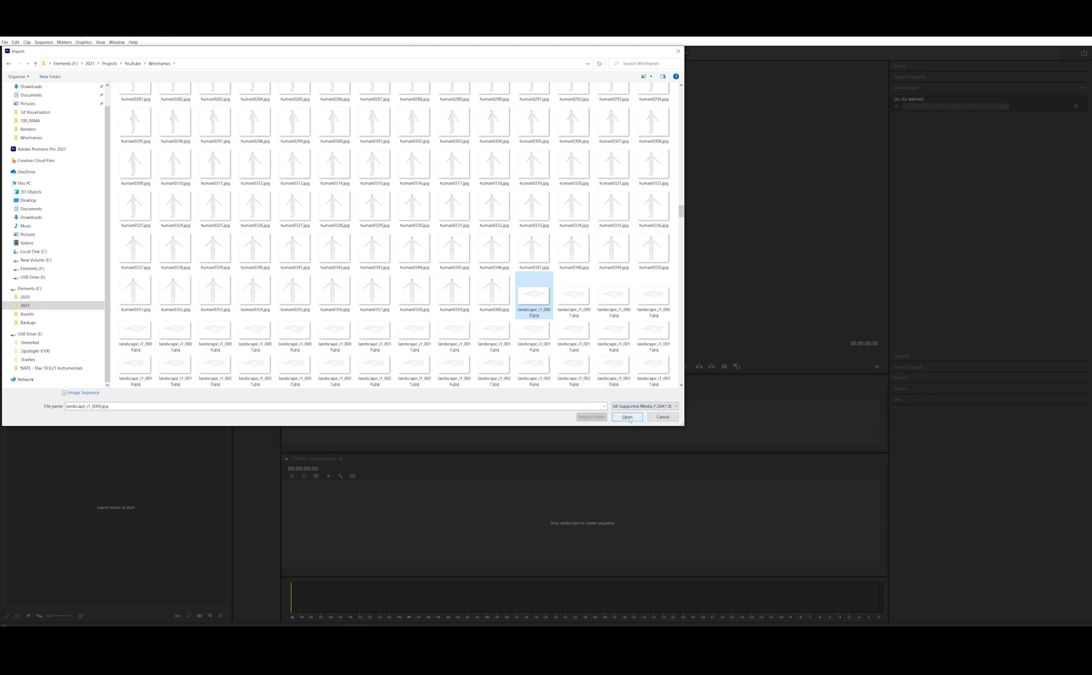
Open the first landscape frame with Image Sequence ticked to import one clip.
click(627, 417)
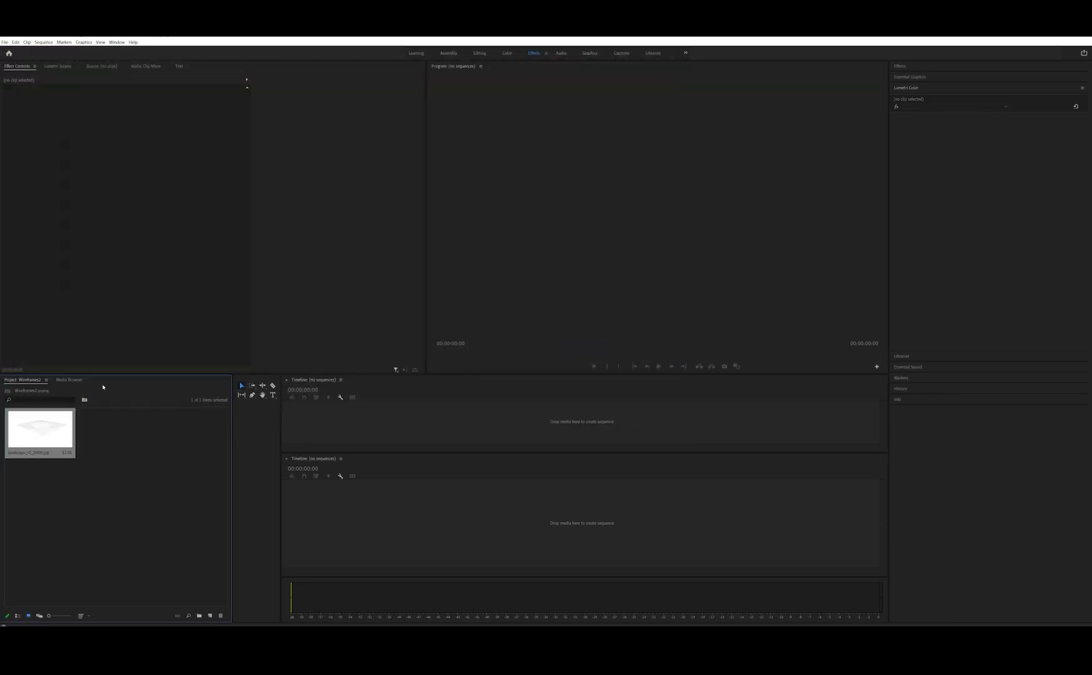
mouse_move(181, 408)
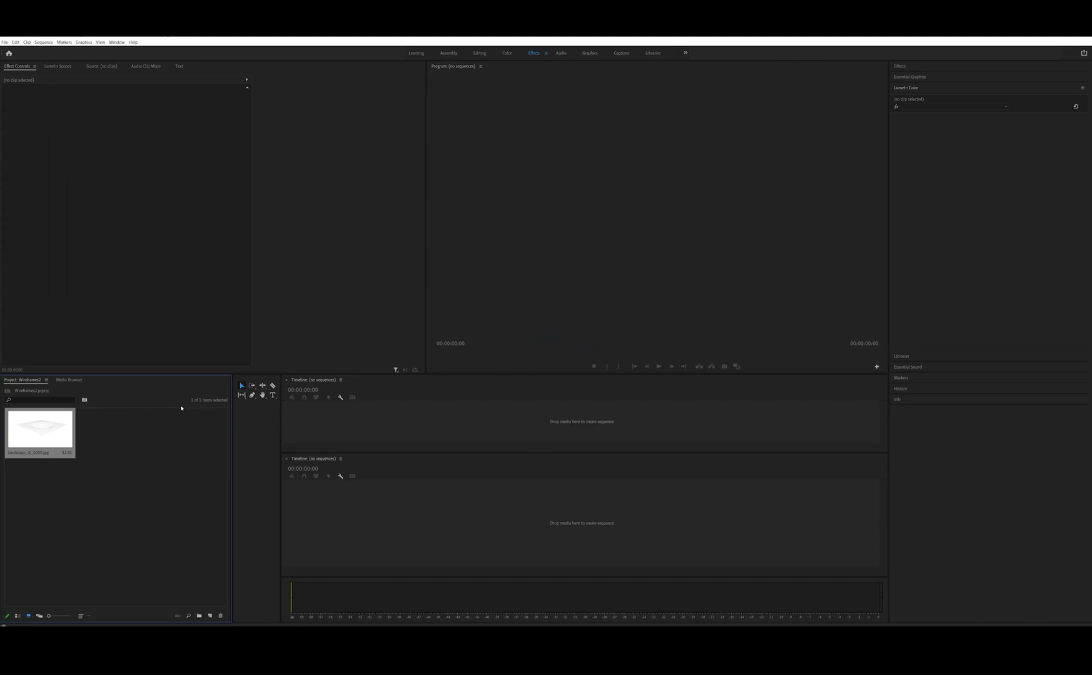
mouse_move(128, 474)
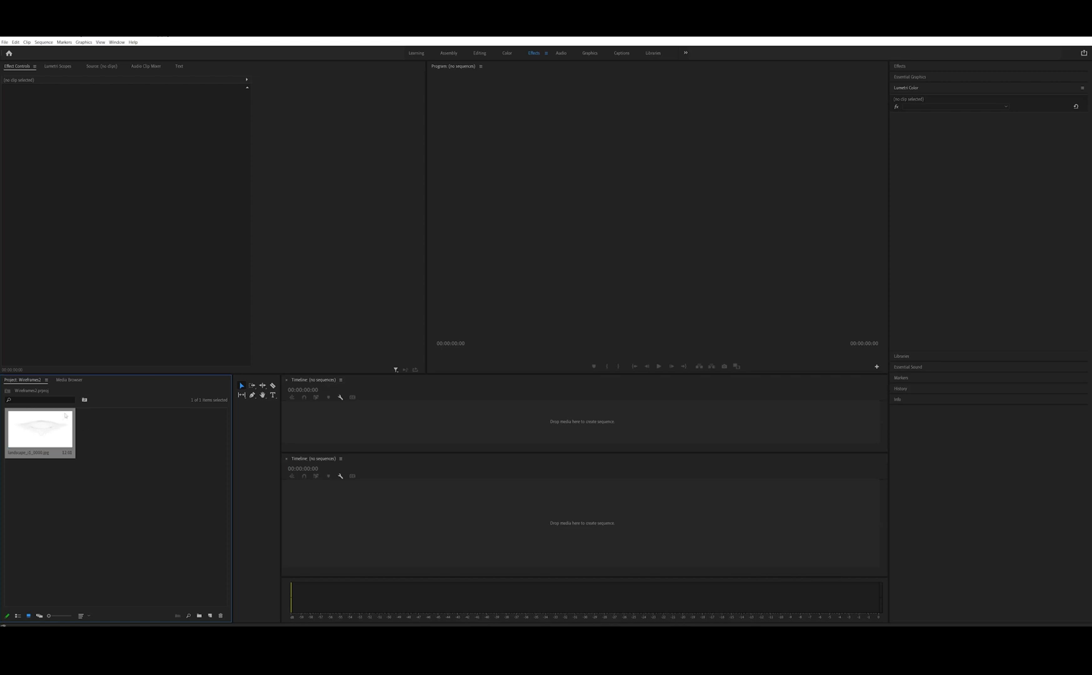
mouse_move(38, 430)
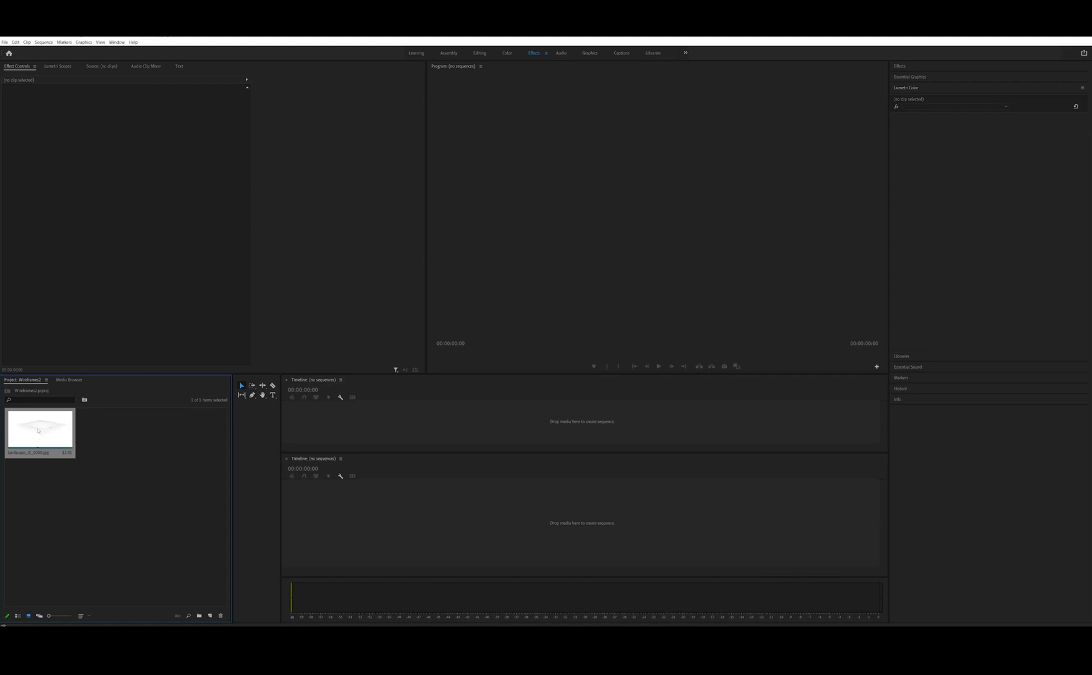
Use Interpret Footage to assume a new frame rate so the landscape clip lasts 15:00.
right_click(38, 429)
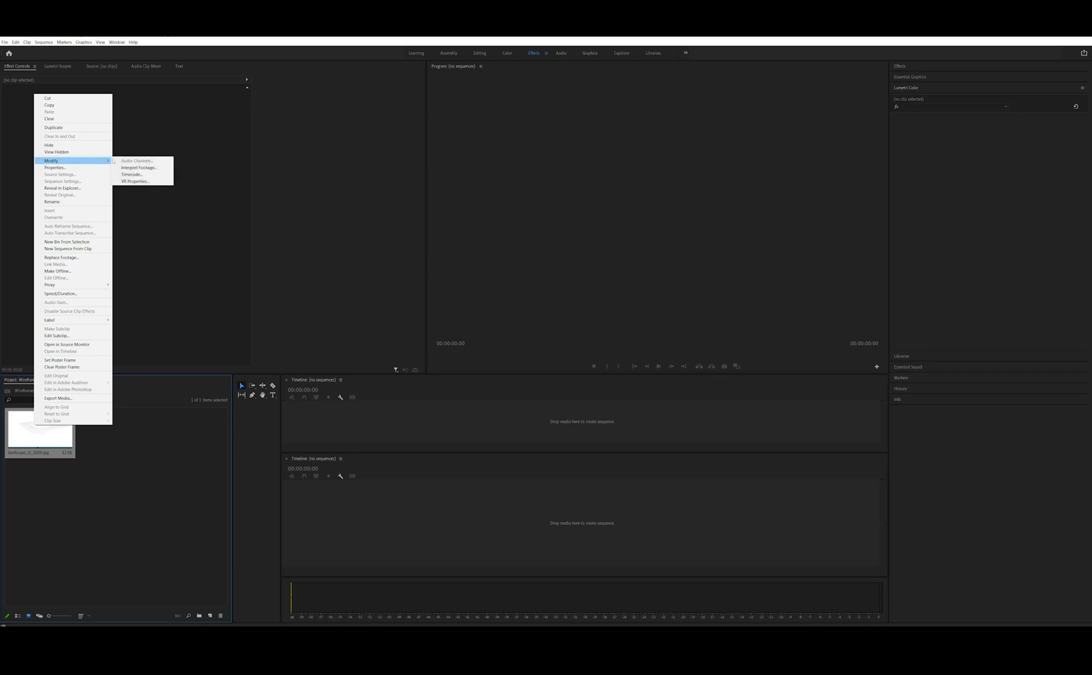
click(140, 167)
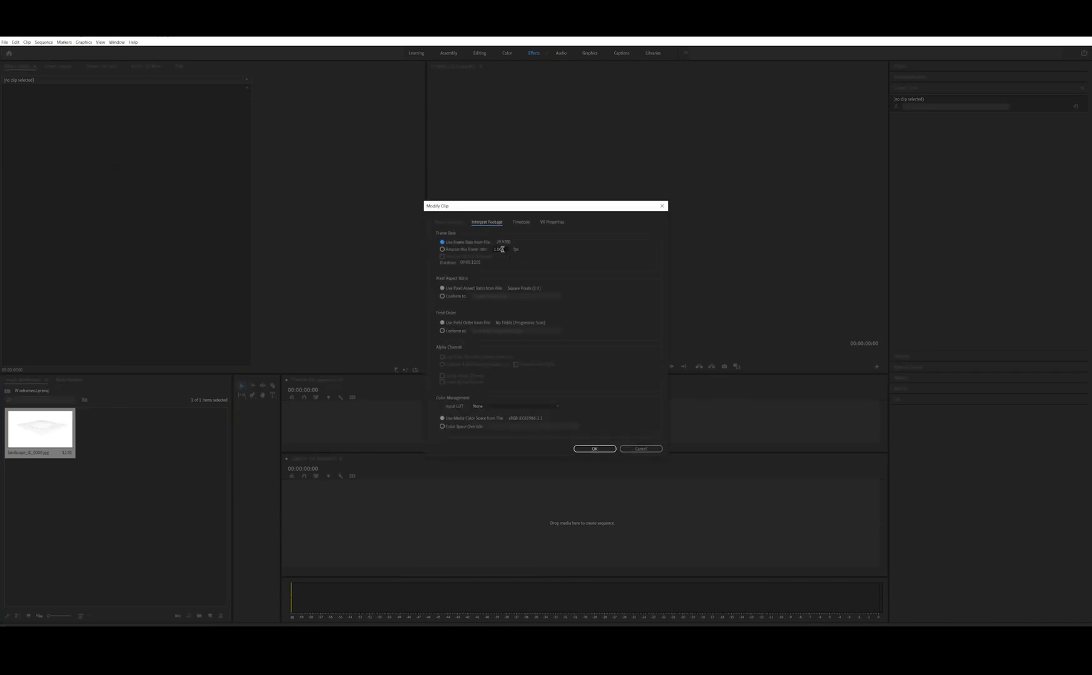
click(594, 448)
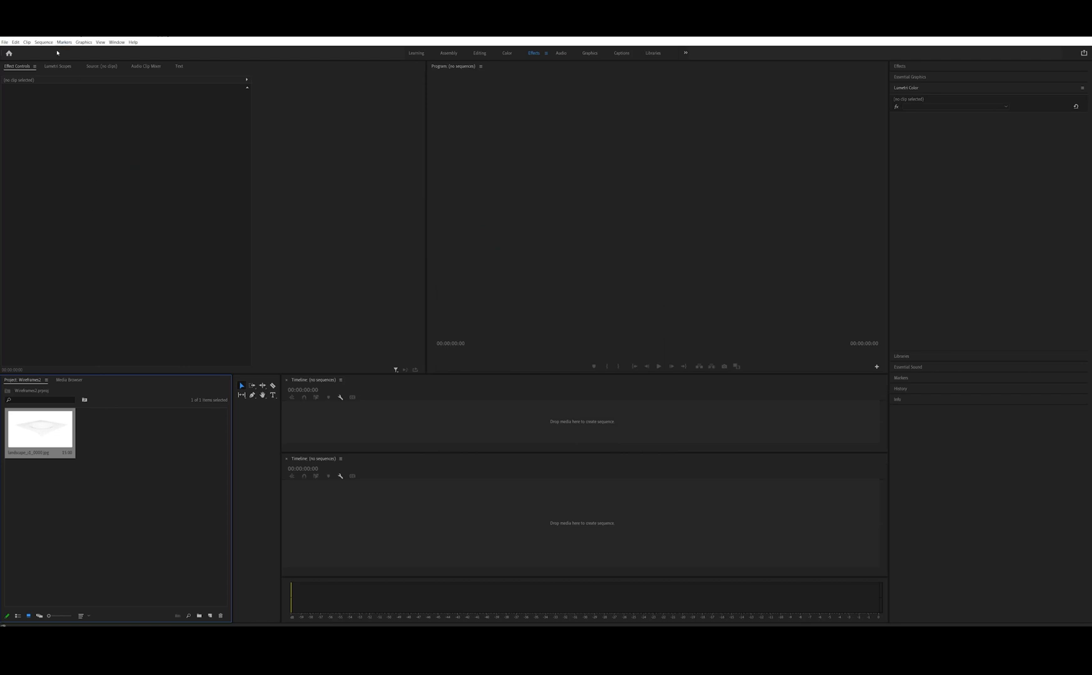
mouse_move(416, 501)
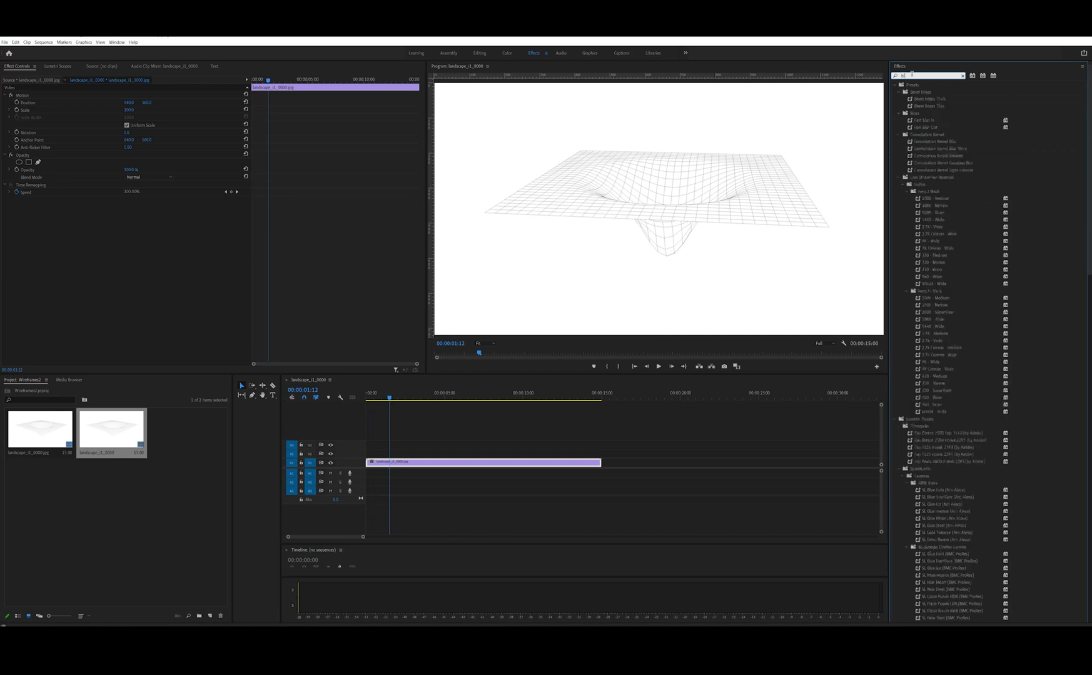
Apply Gaussian Blur to the landscape sequence with Blurriness 5.0.
text(blur)
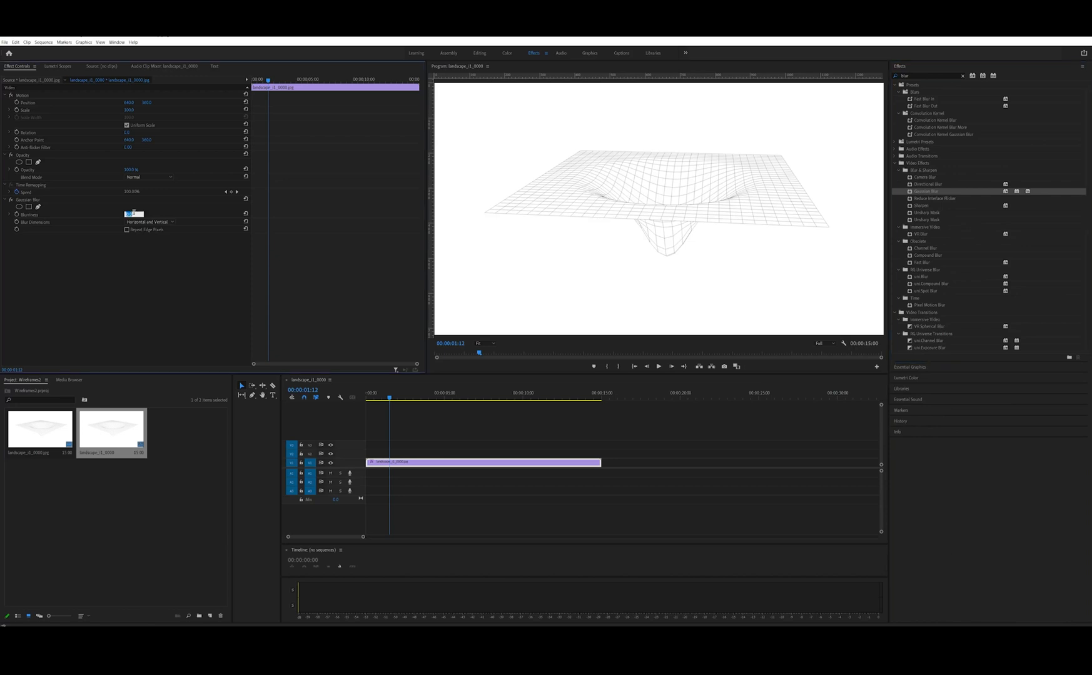
text(5.0)
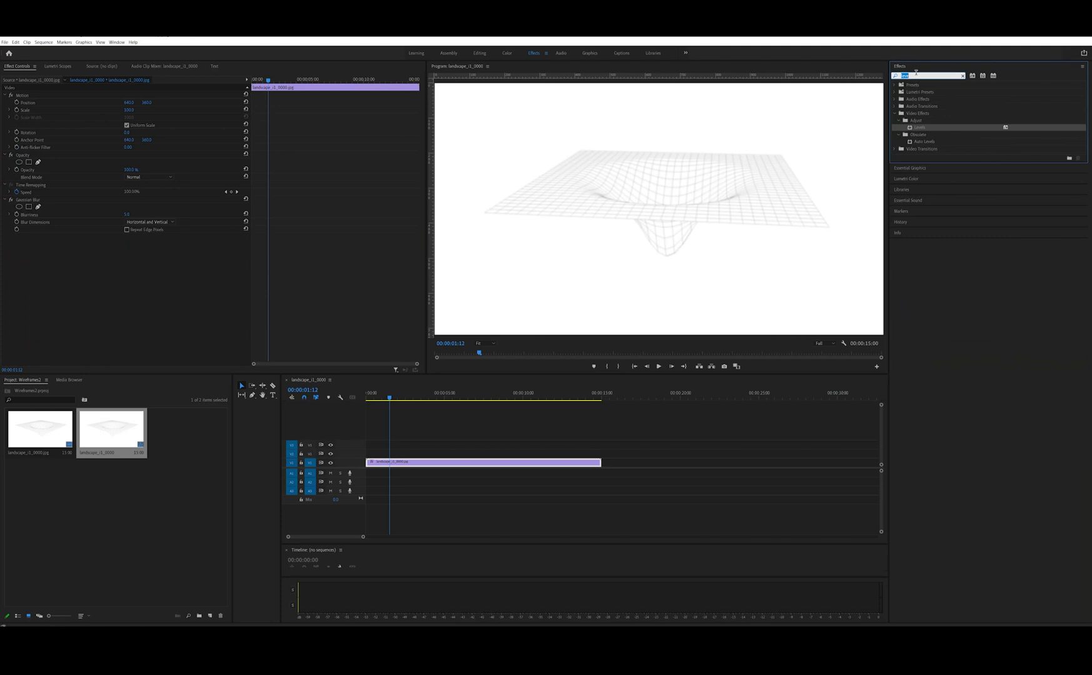
Add RGB Curves with a steep Master curve, then lower Gaussian Blur to 2.0.
text(curves)
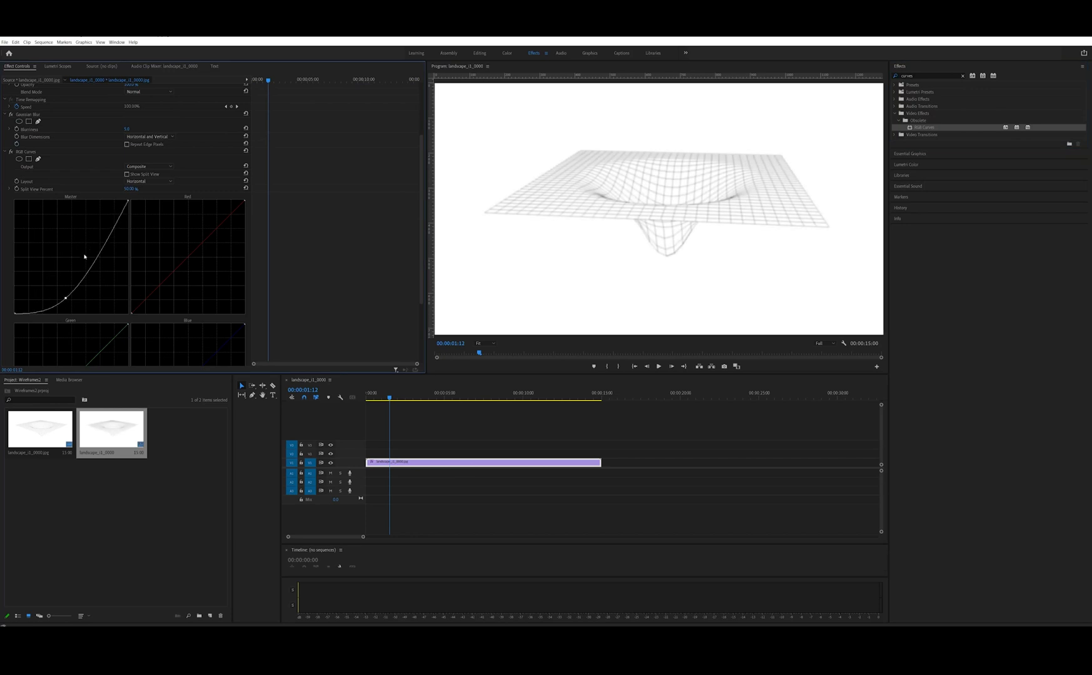
drag(84, 256, 120, 248)
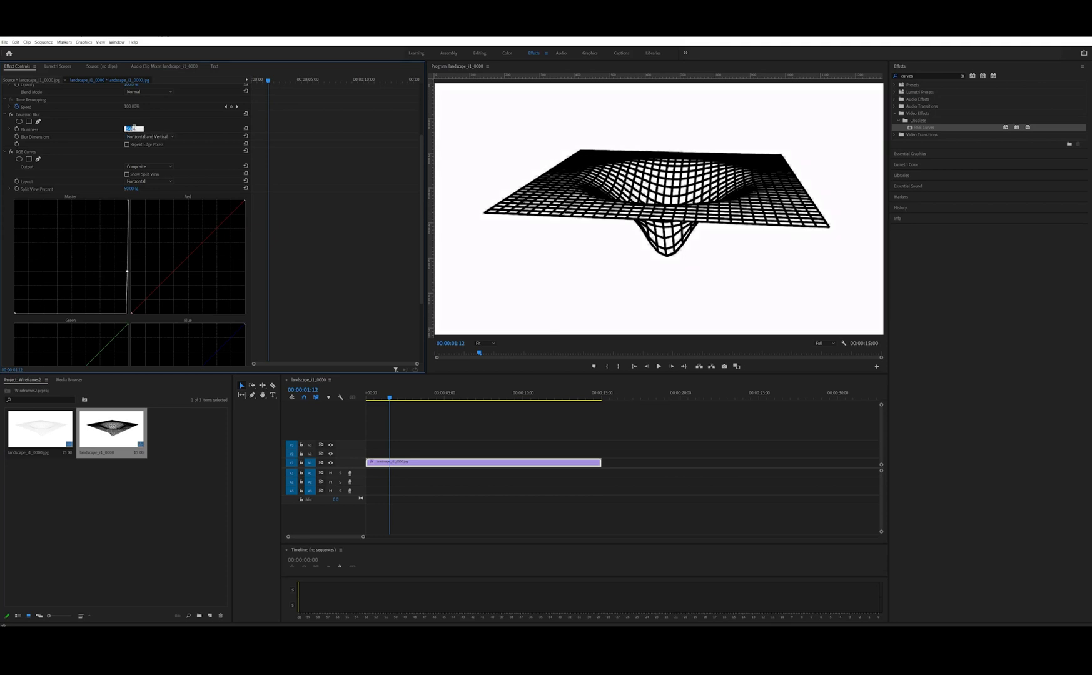
text(2.0)
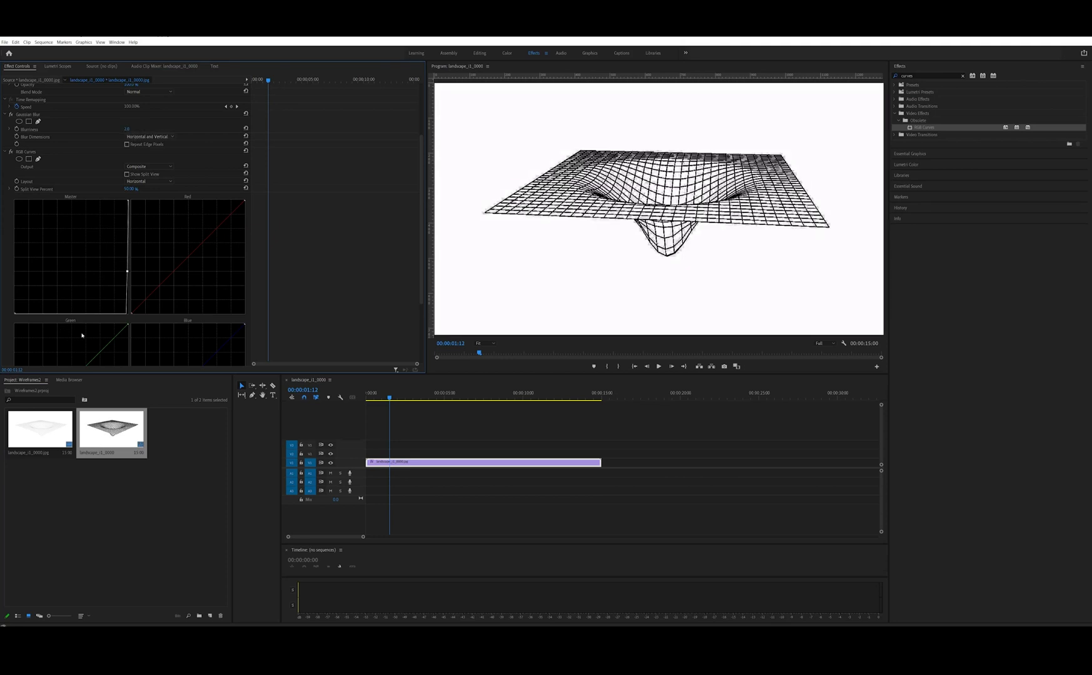